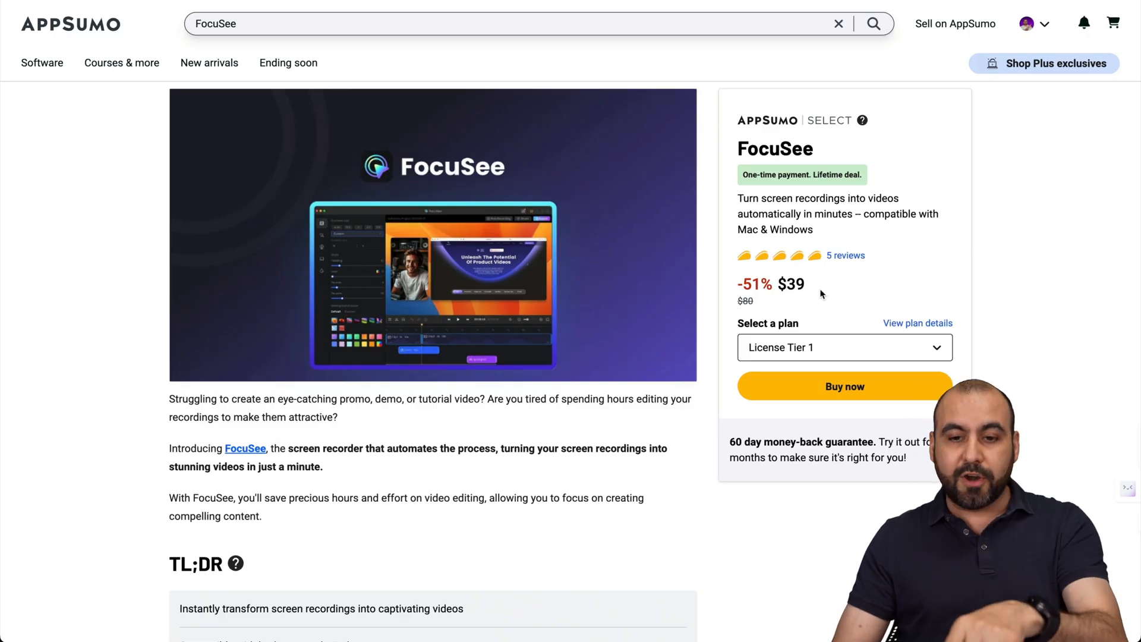
# Review the AppSumo FocuSee deal ($39 lifetime), then switch to the Gemoo FocuSee homepage tab.
pyautogui.scroll(-3)
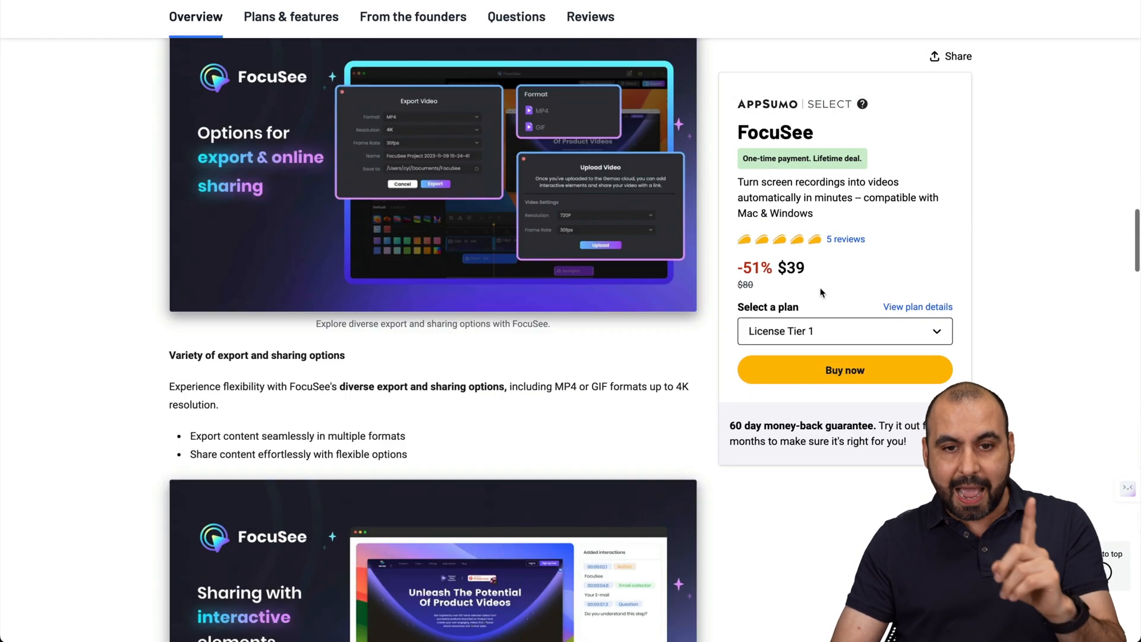
pyautogui.click(291, 17)
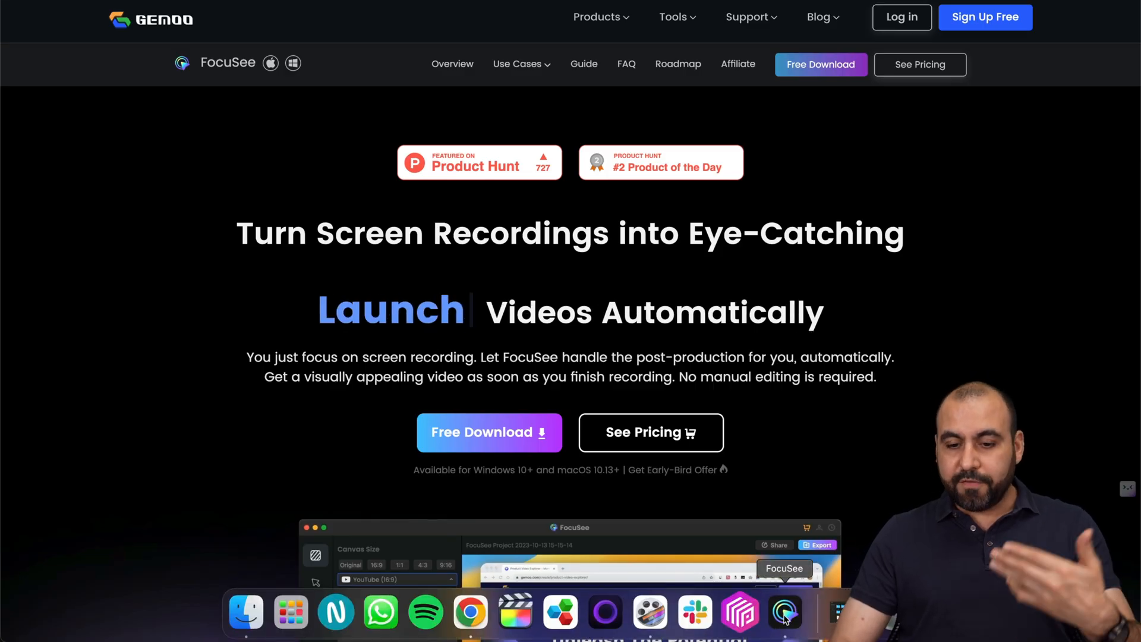
# Launch FocuSee from the Dock and select a Custom recording area over the Gemoo homepage.
pyautogui.click(789, 617)
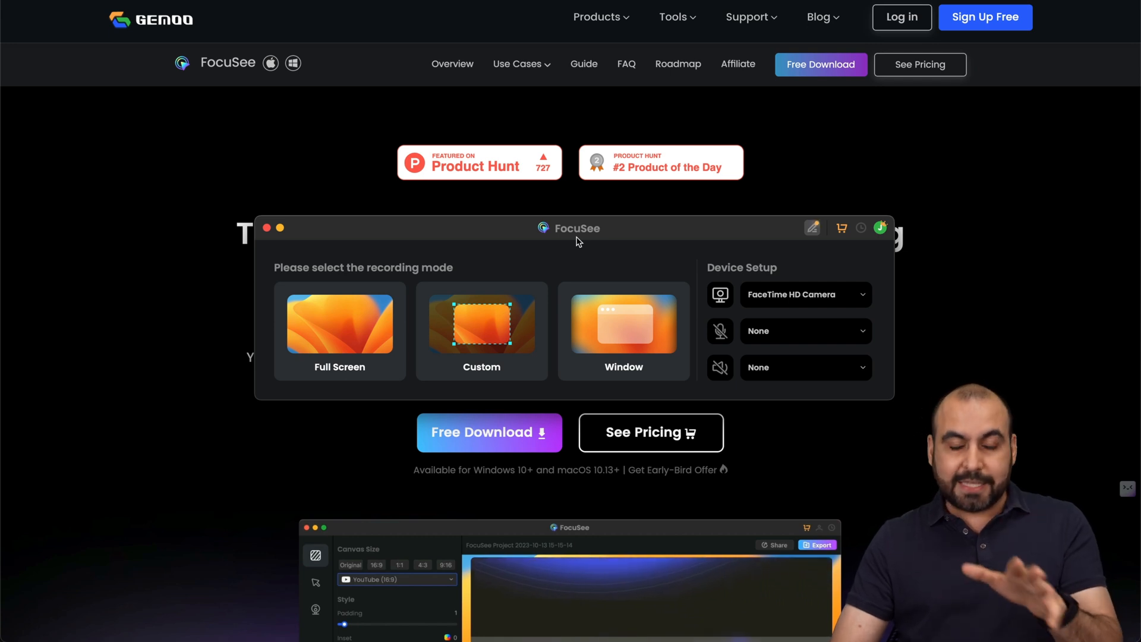
pyautogui.click(500, 330)
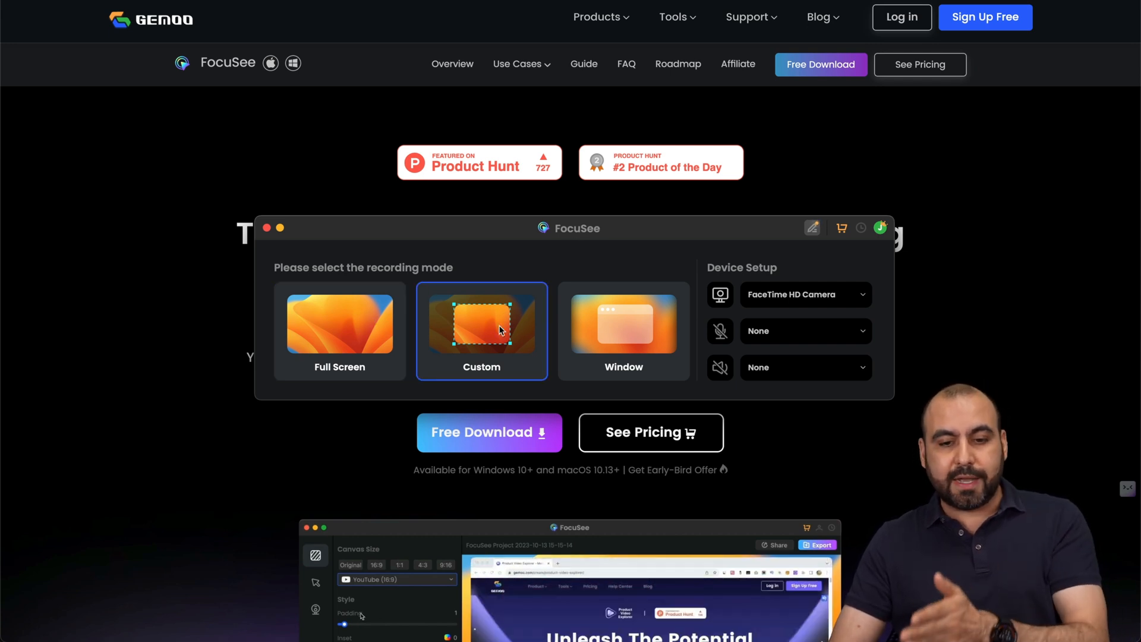
pyautogui.click(361, 324)
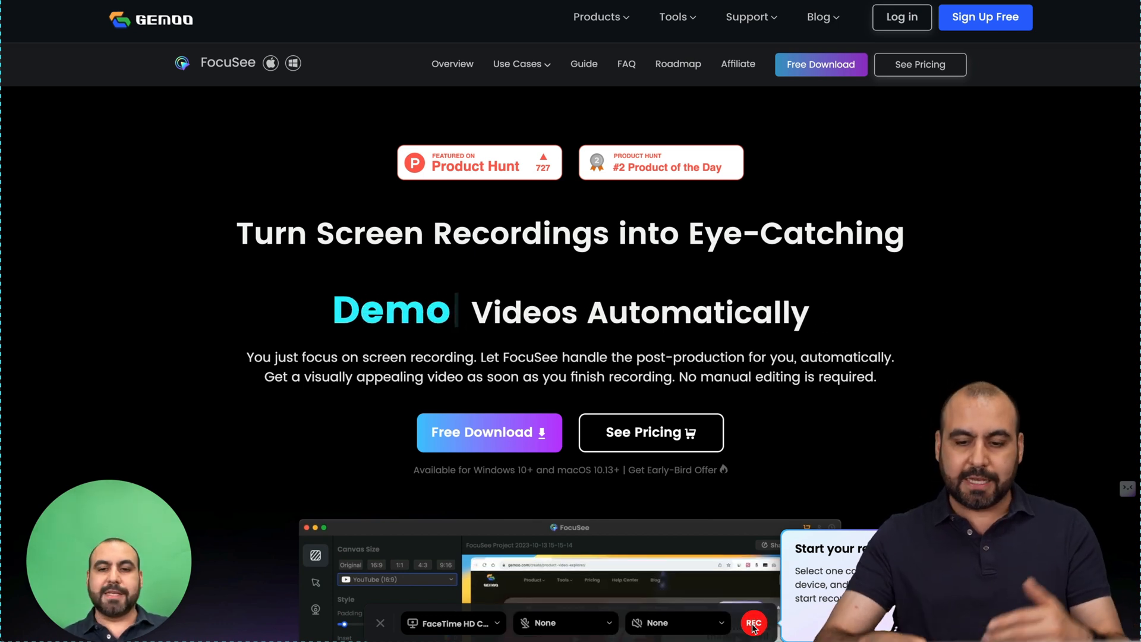
# Start recording, scroll the Gemoo site and open the Screen Record blog's OBS Virtual Camera article.
pyautogui.click(757, 623)
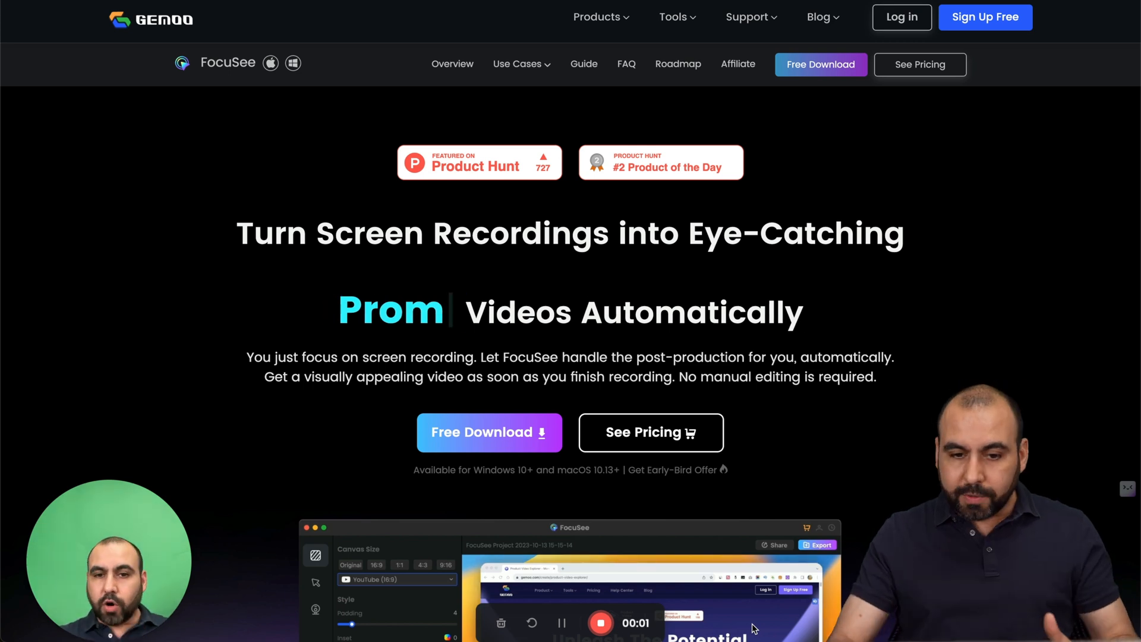
pyautogui.scroll(-3)
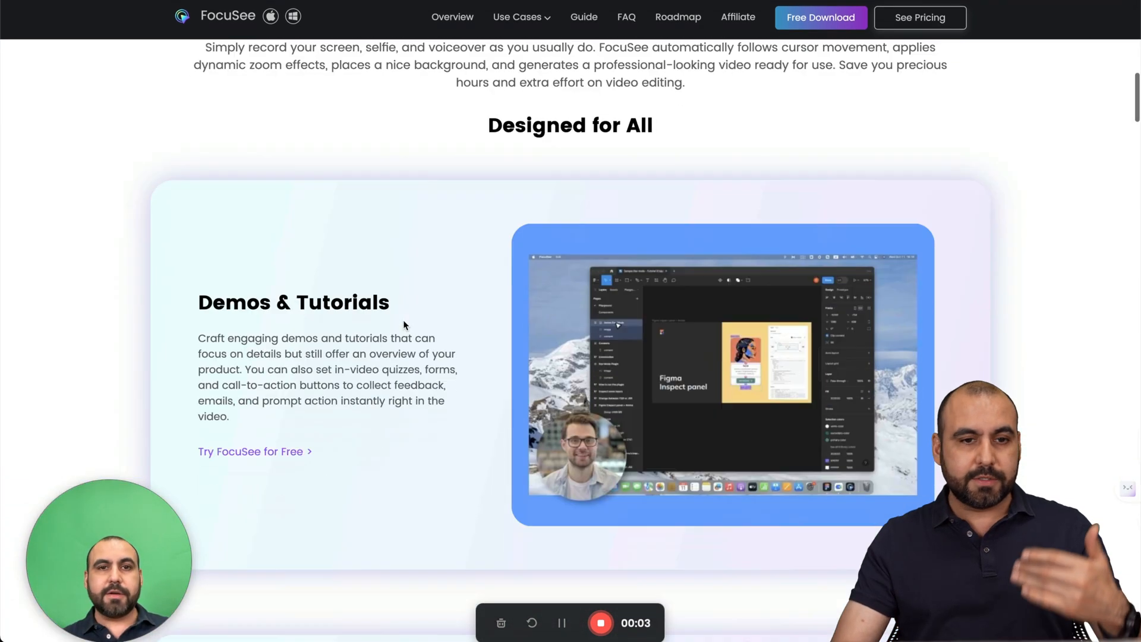
pyautogui.scroll(-3)
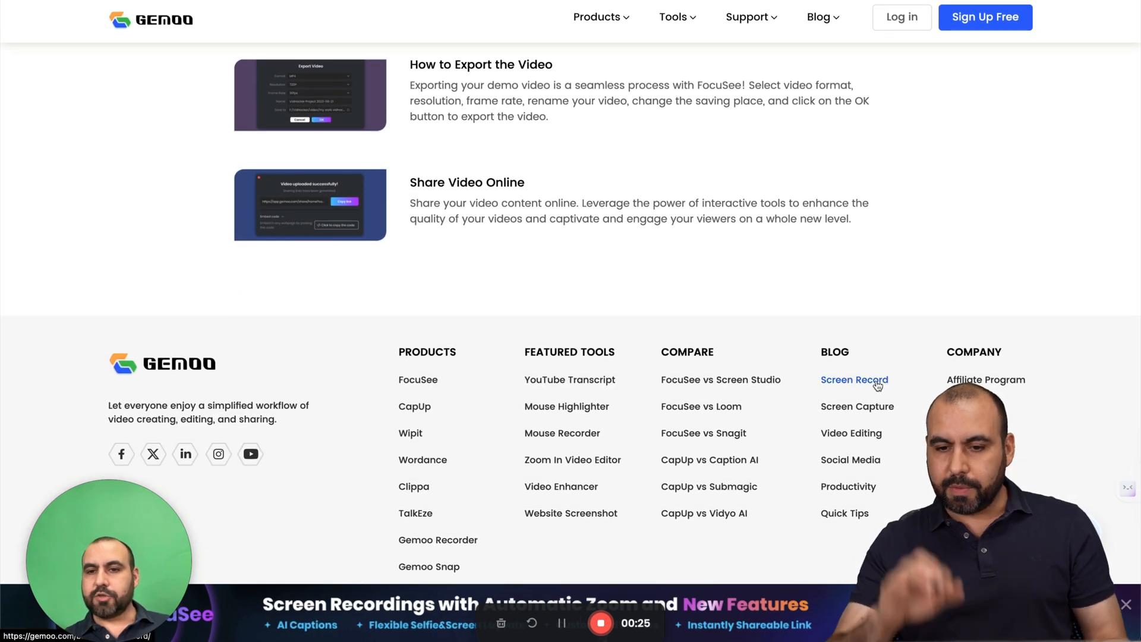
pyautogui.click(855, 380)
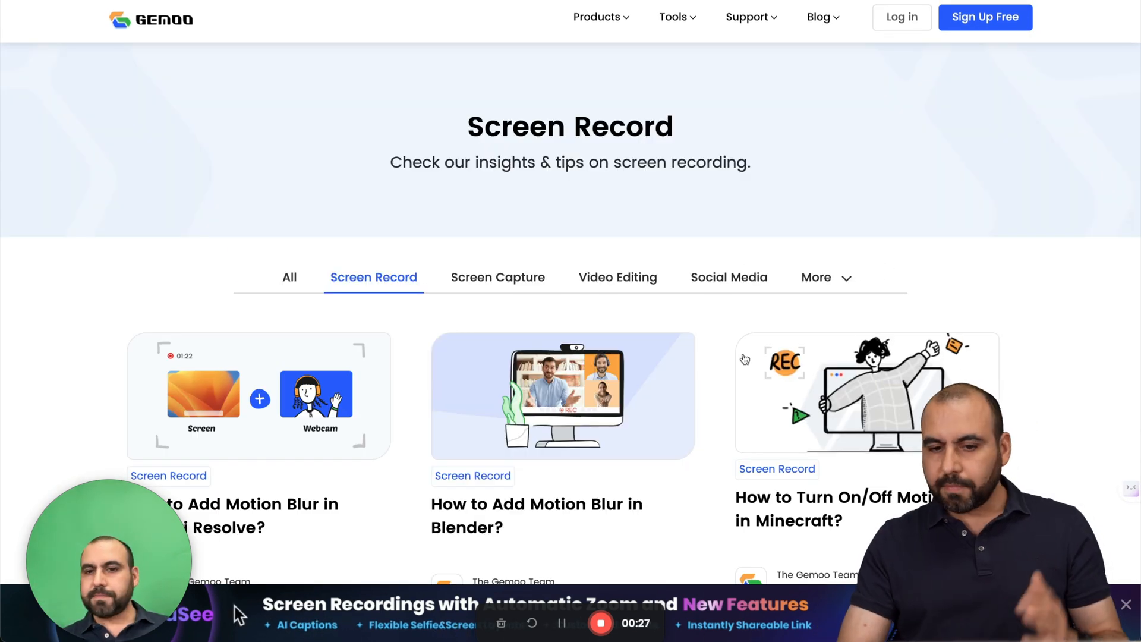
pyautogui.scroll(-3)
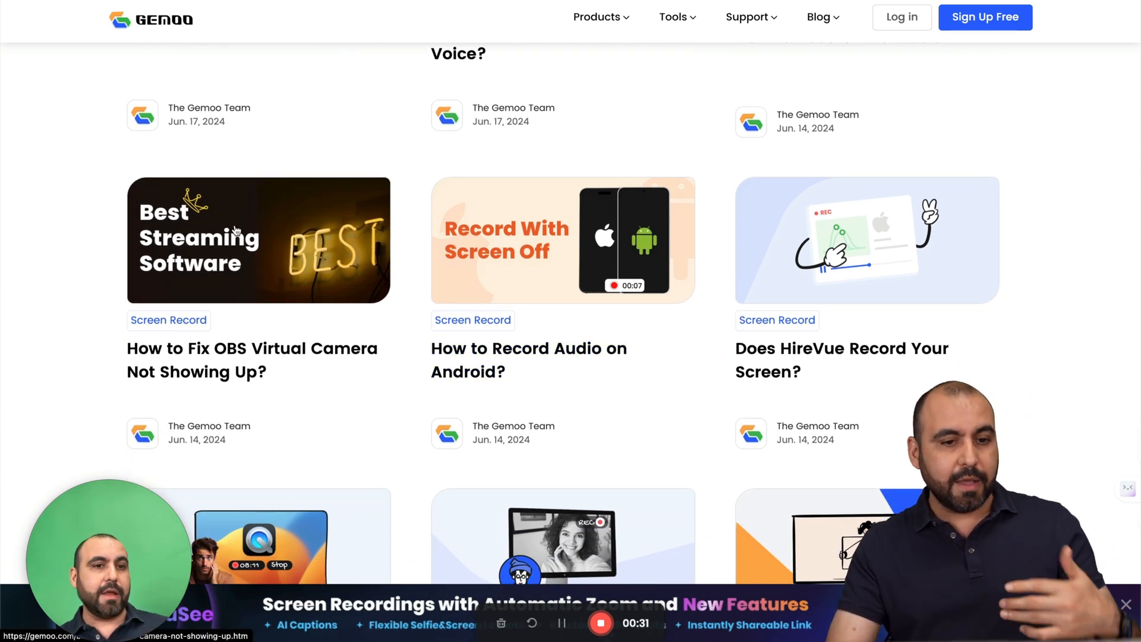
pyautogui.click(245, 240)
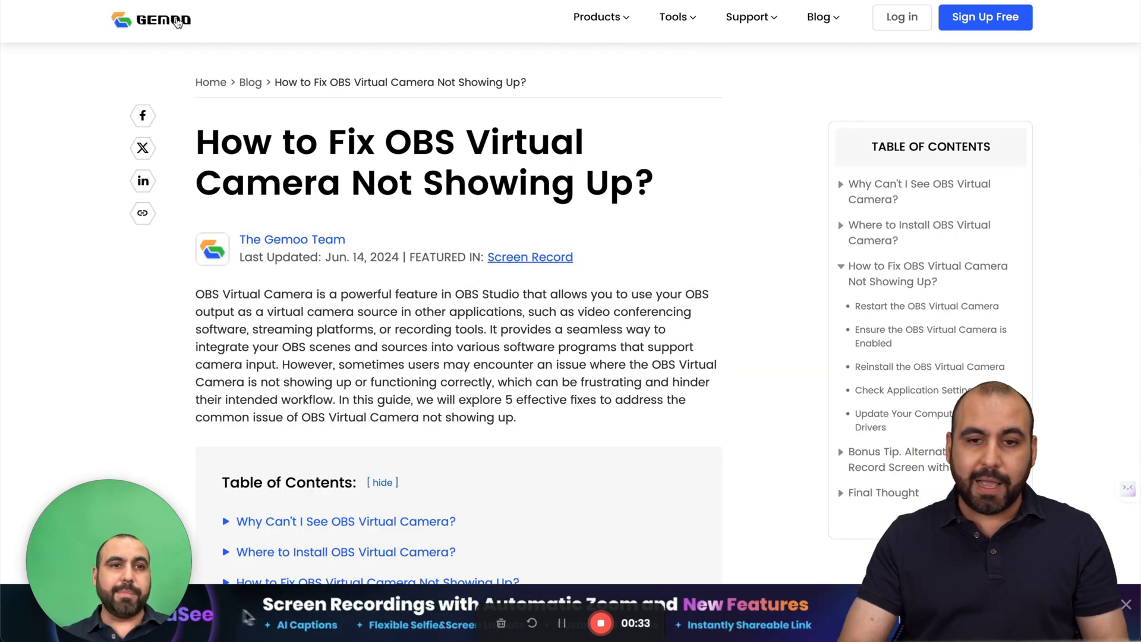
# Return home, go to Products > FocuSee, and stop the roughly 39-second recording.
pyautogui.click(596, 17)
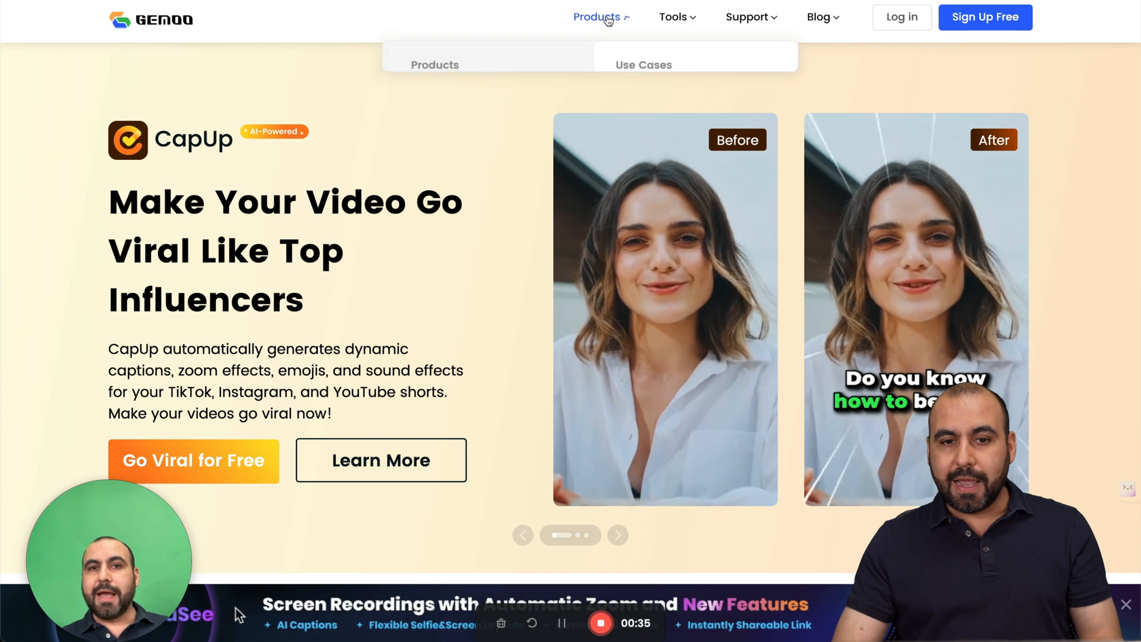
pyautogui.click(596, 17)
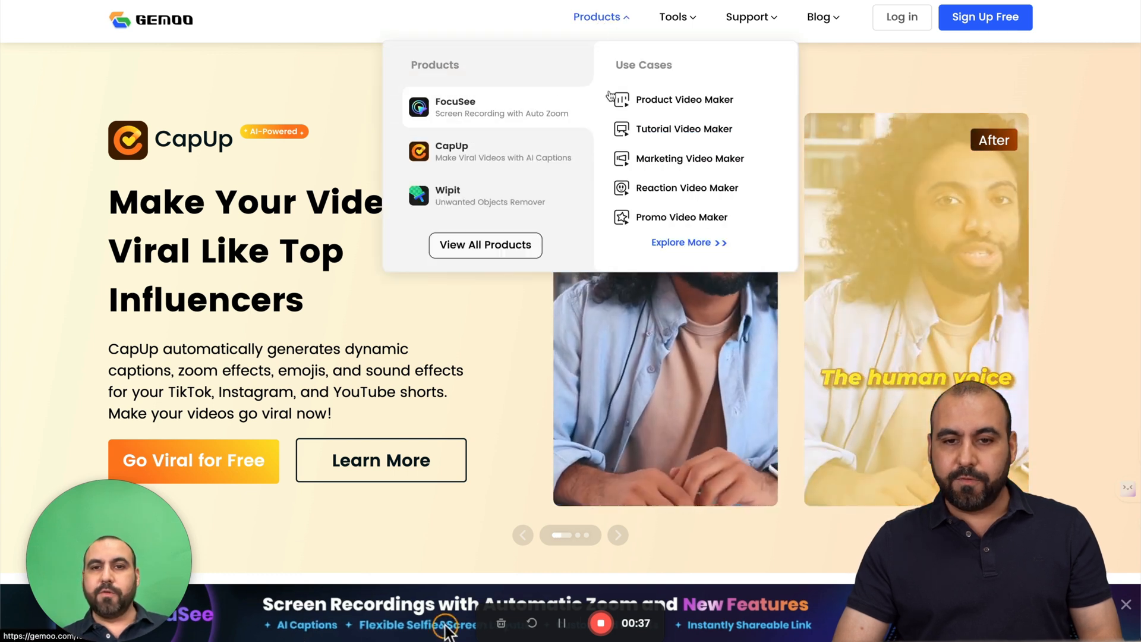
pyautogui.click(479, 107)
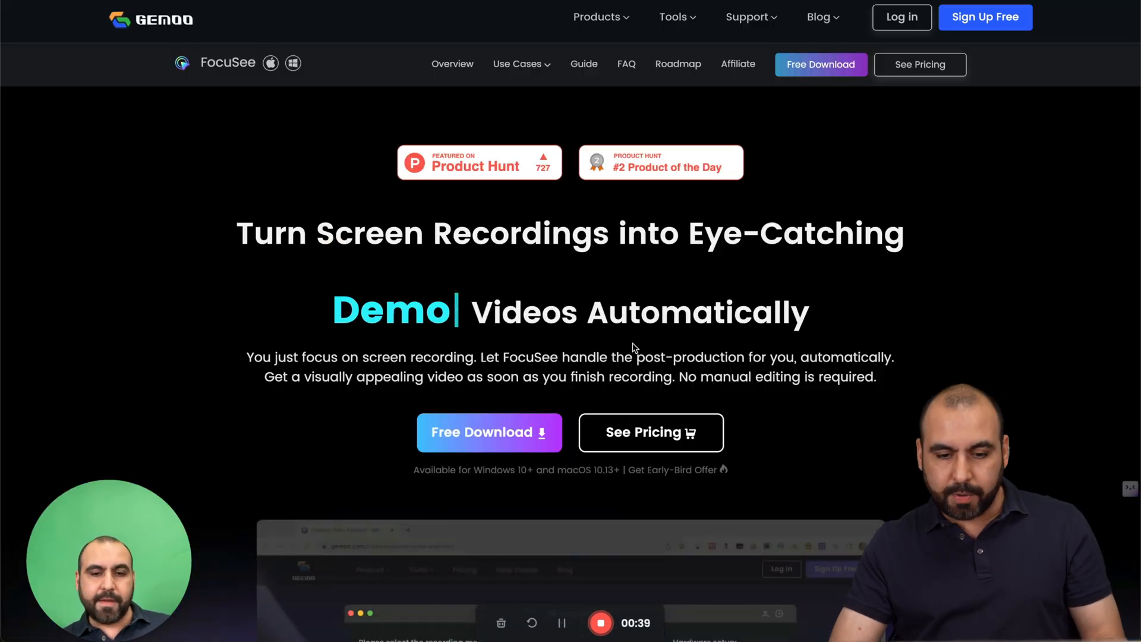
pyautogui.click(652, 432)
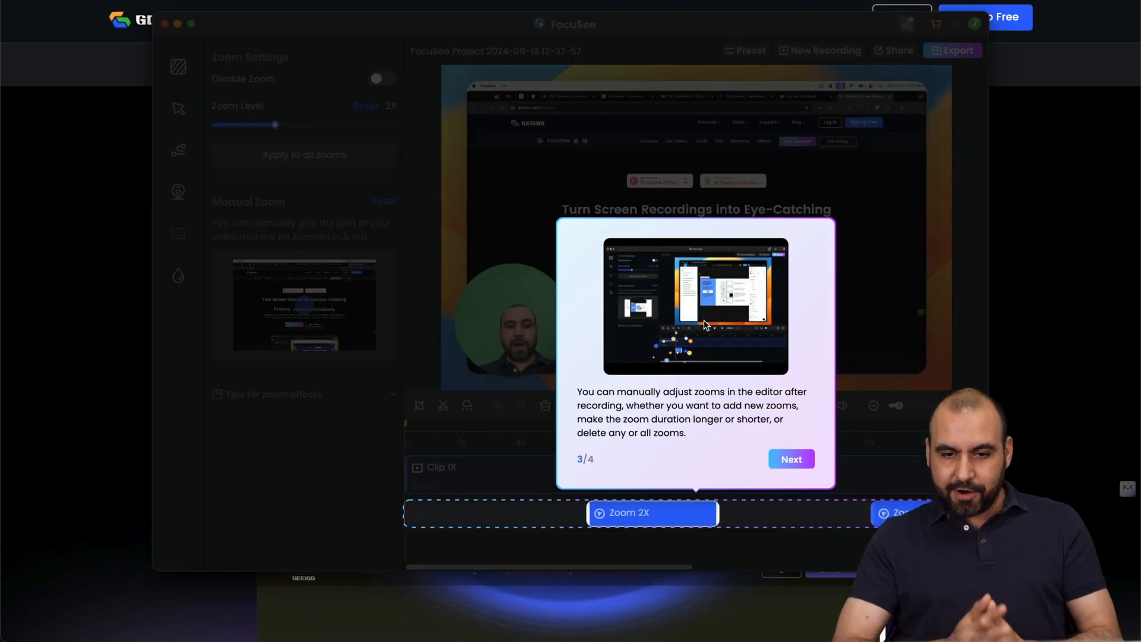
# Step through the editor onboarding tips with Next and dismiss them with Got it.
pyautogui.click(792, 460)
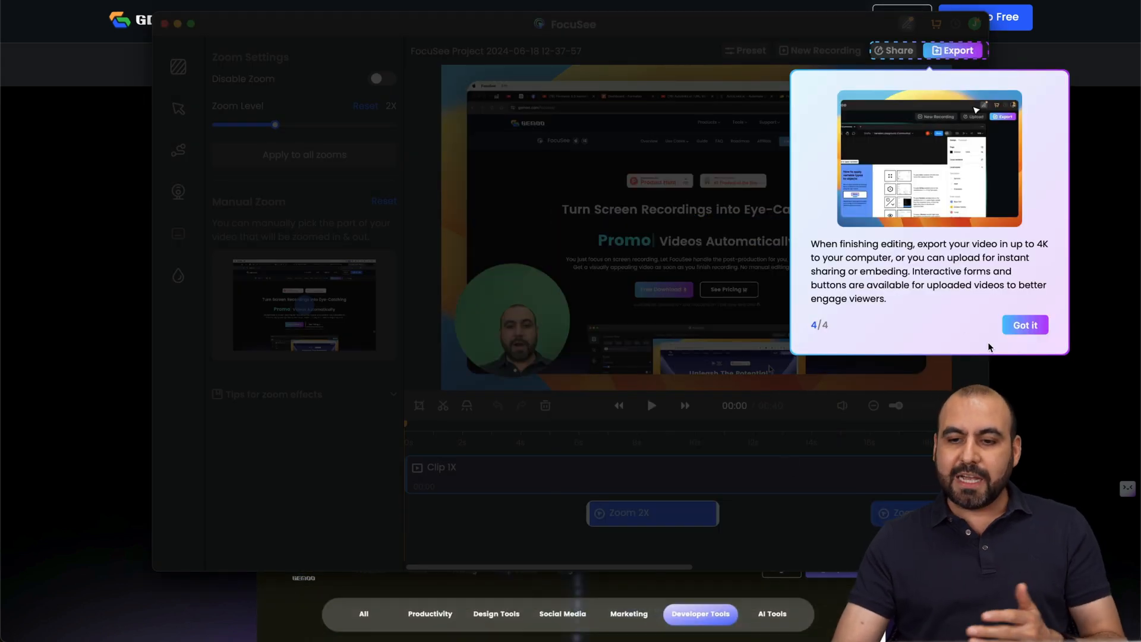
pyautogui.click(1025, 325)
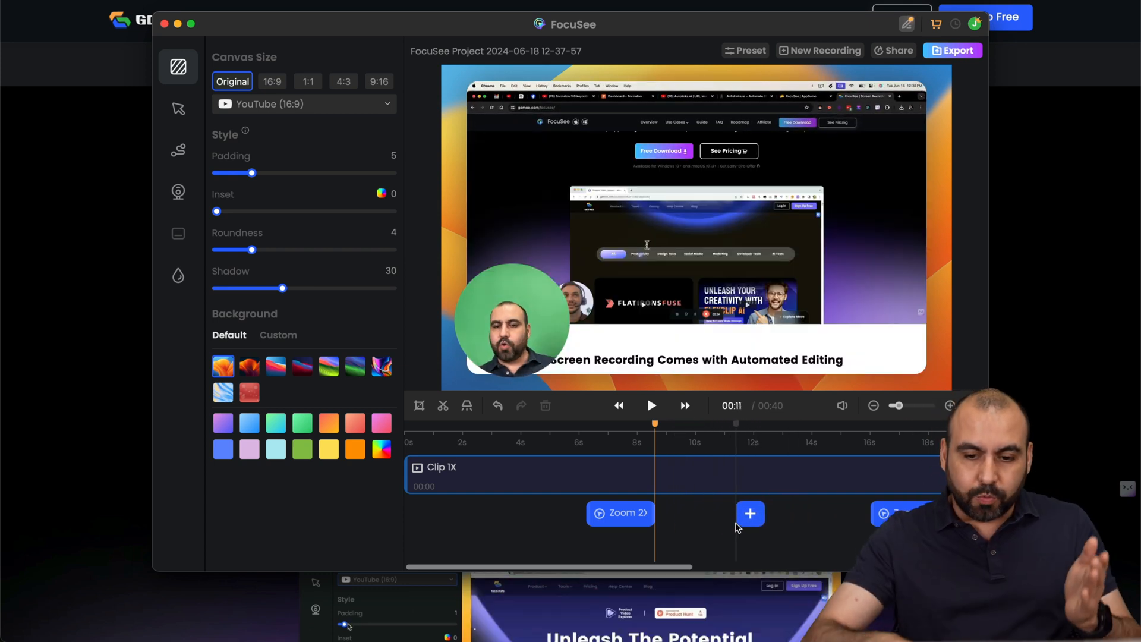
# Add a manual zoom at the 11-second mark on the zoom track and select it.
pyautogui.click(651, 406)
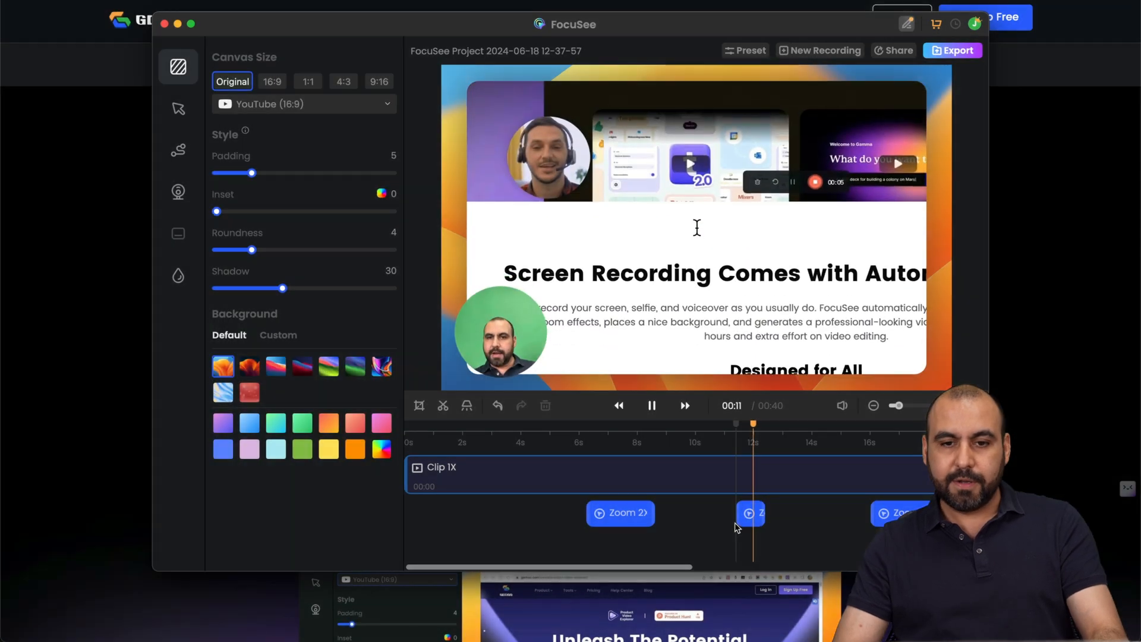
pyautogui.click(750, 514)
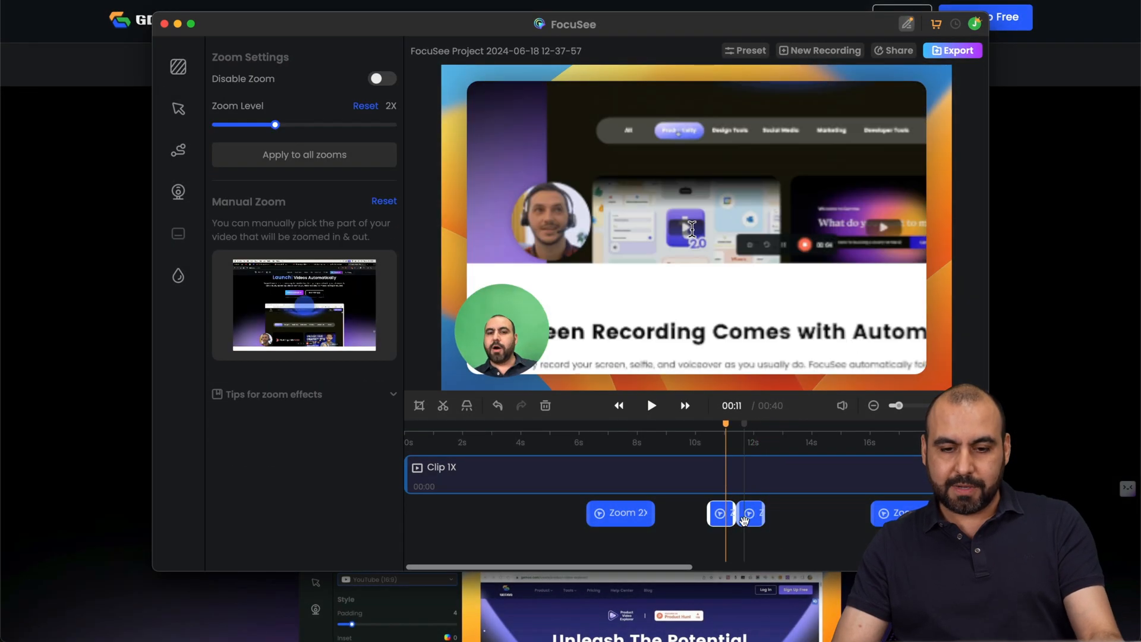
pyautogui.click(178, 66)
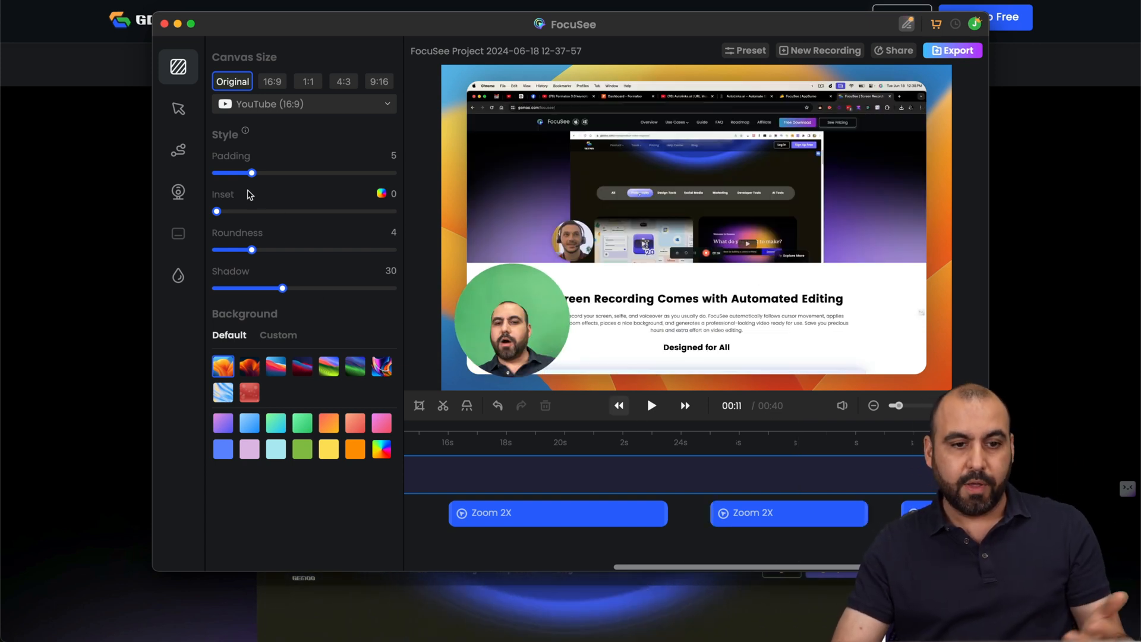
# Lower the zoom near the 27-second mark from 2X to 1.2X.
pyautogui.click(789, 513)
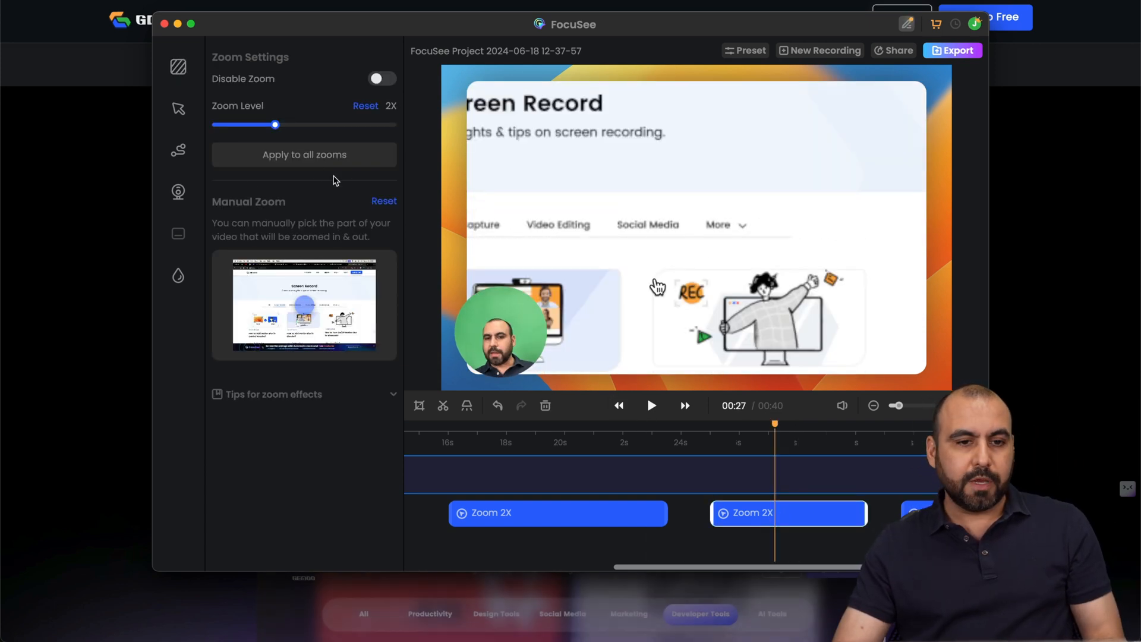
pyautogui.moveTo(275, 125); pyautogui.dragTo(243, 124)
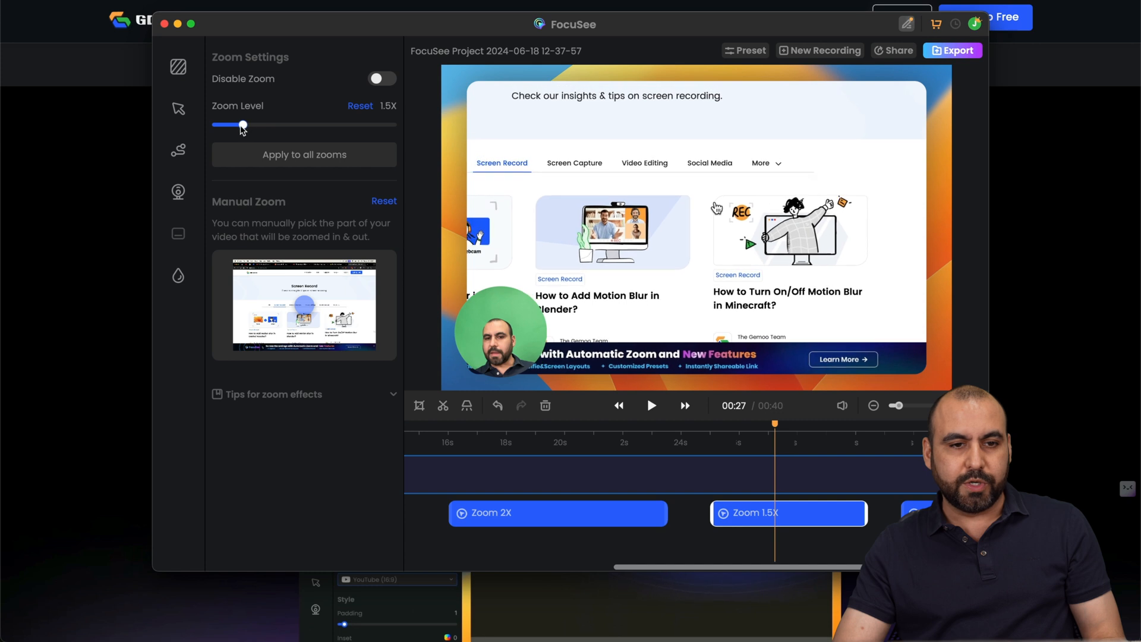
pyautogui.moveTo(243, 125); pyautogui.dragTo(227, 126)
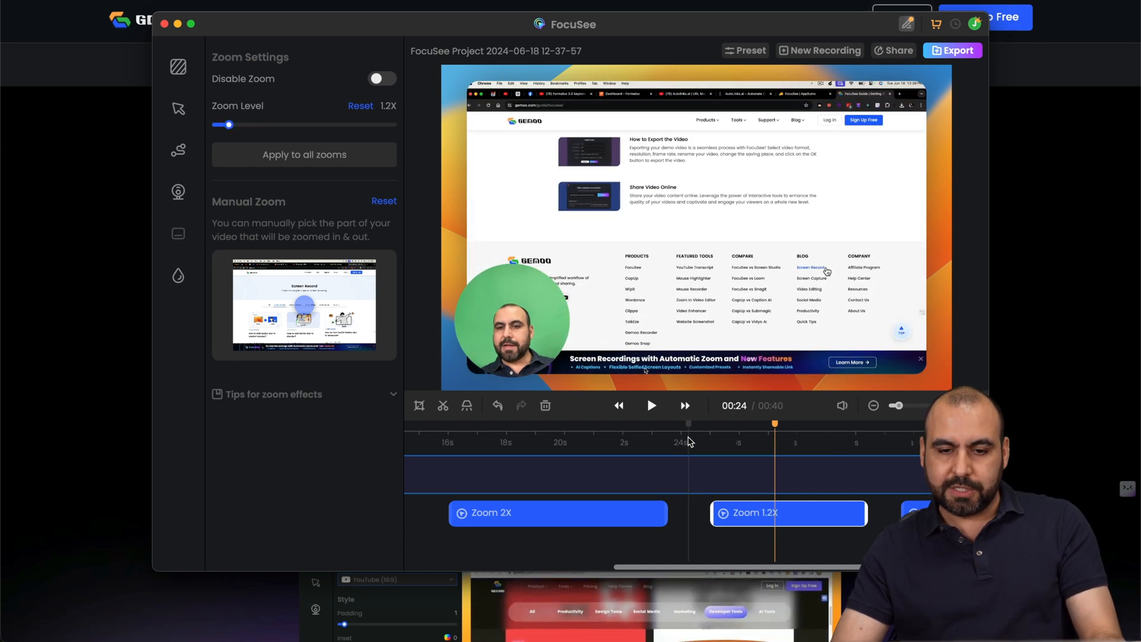
# Return to the canvas size and background settings, then play and pause the preview.
pyautogui.click(177, 66)
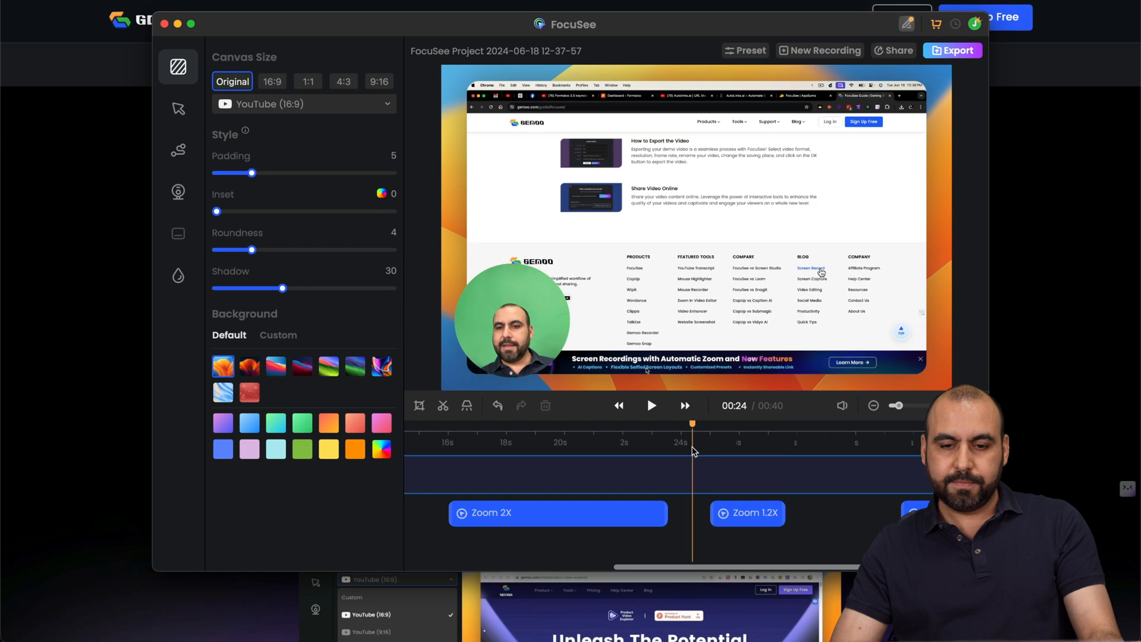
pyautogui.click(652, 405)
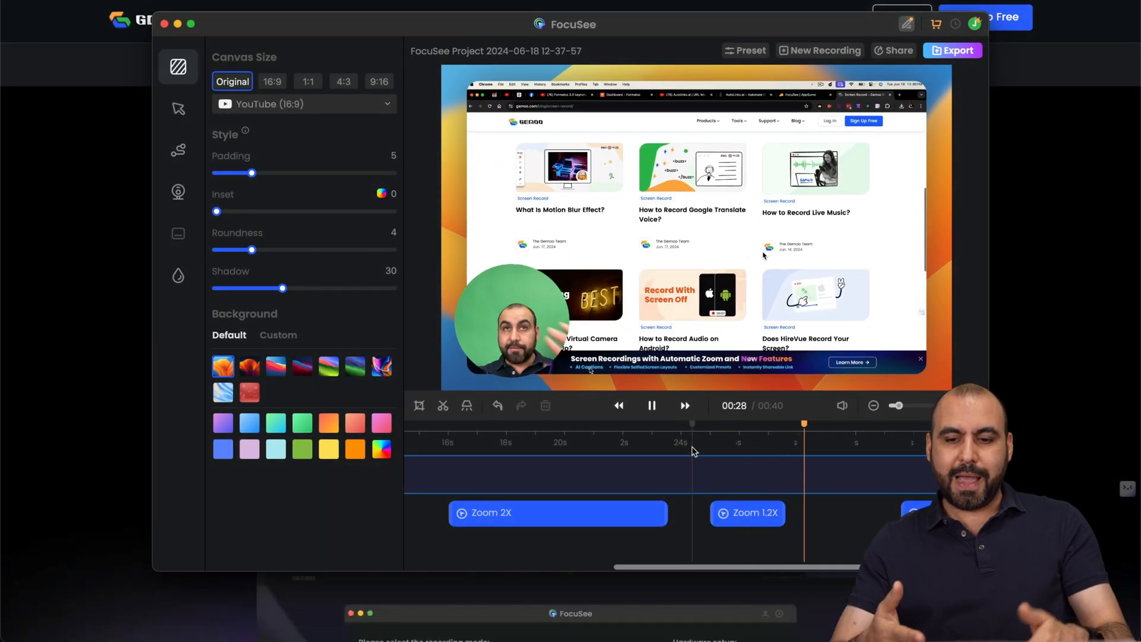
pyautogui.click(651, 406)
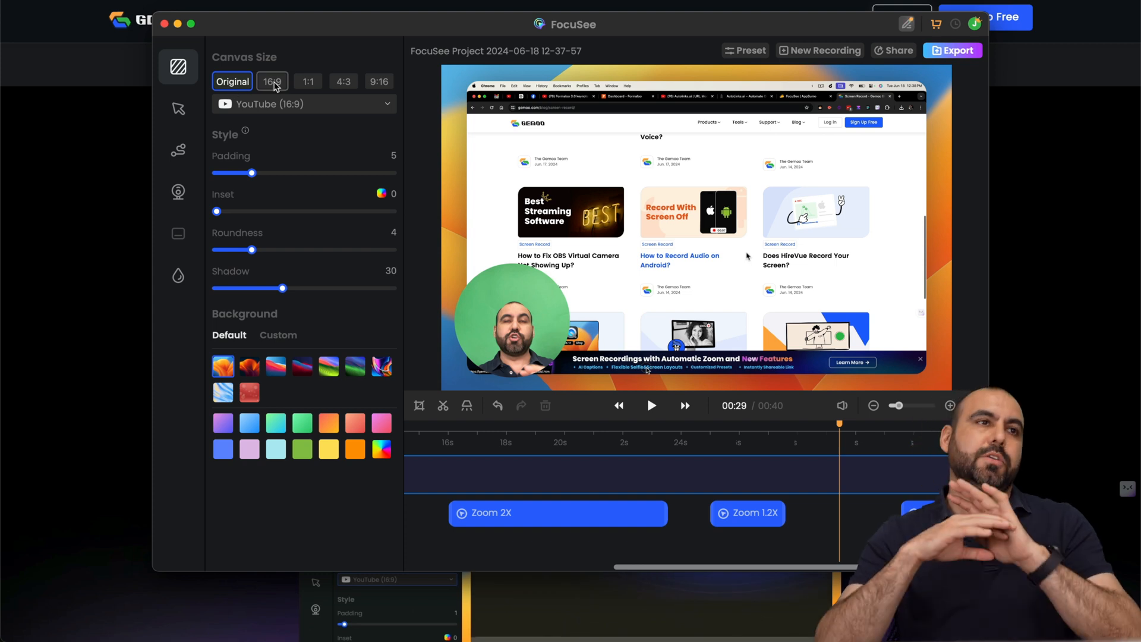
pyautogui.click(272, 81)
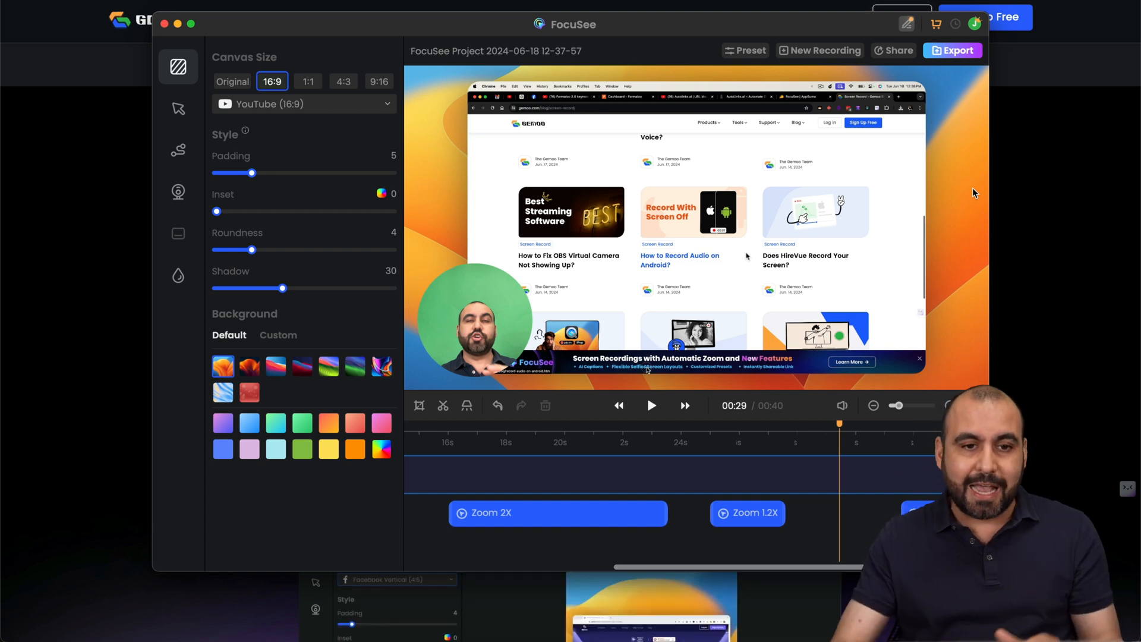
pyautogui.click(307, 81)
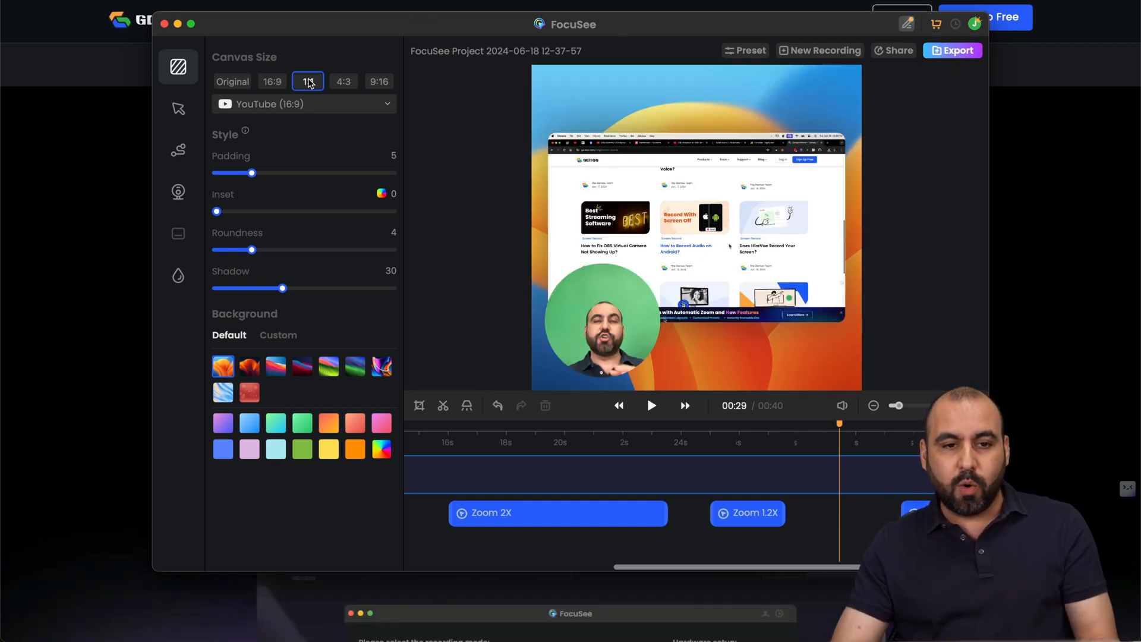
pyautogui.click(379, 81)
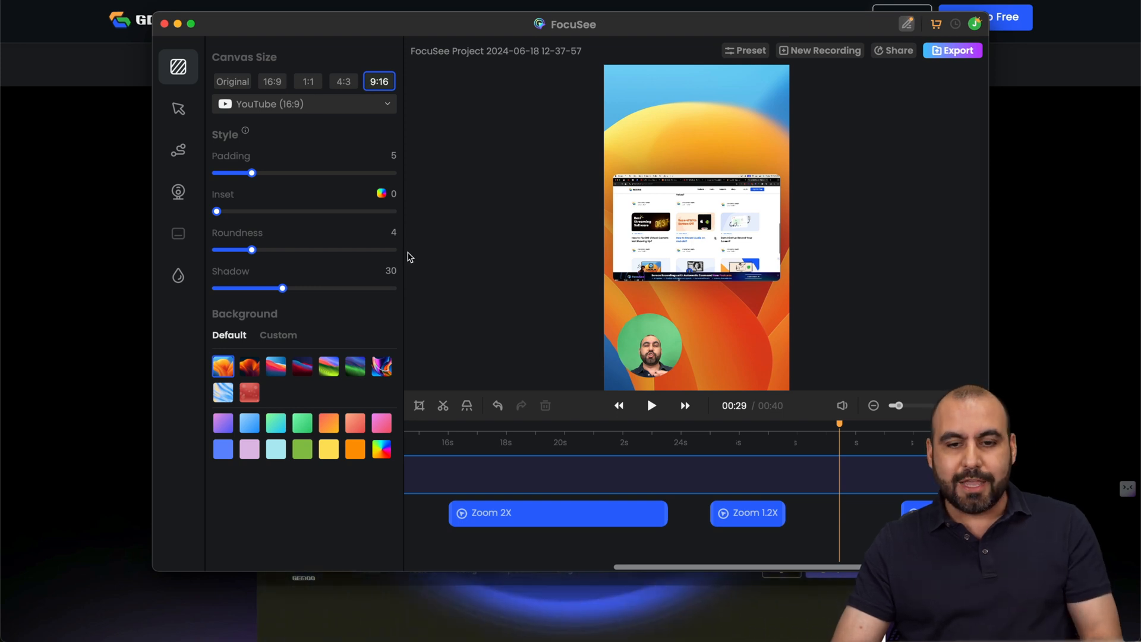
pyautogui.moveTo(387, 137)
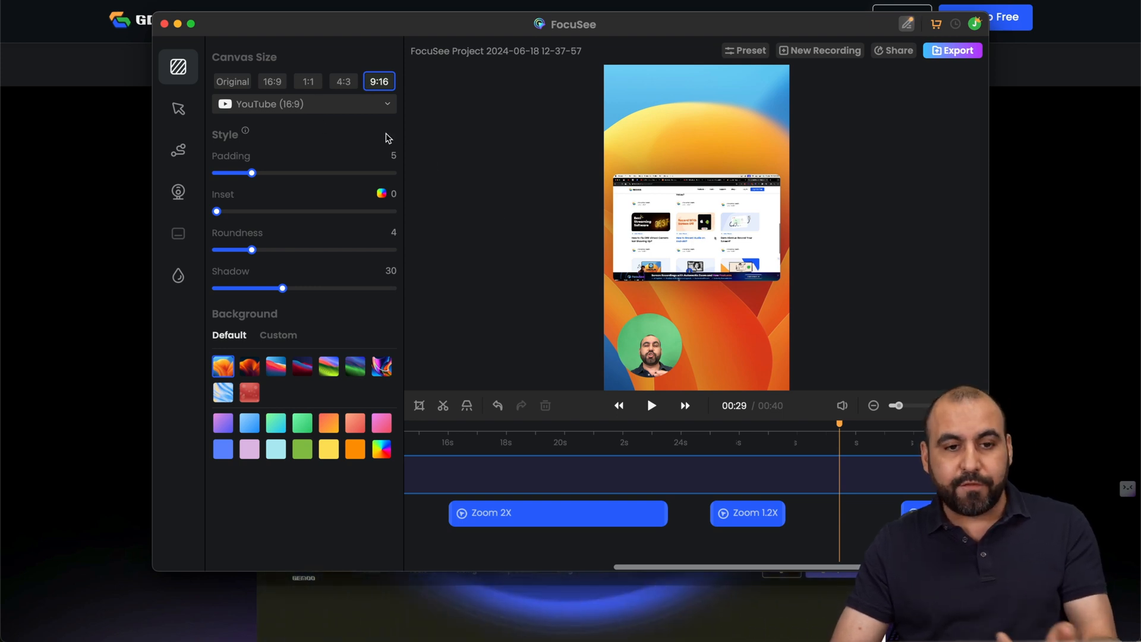
pyautogui.click(233, 81)
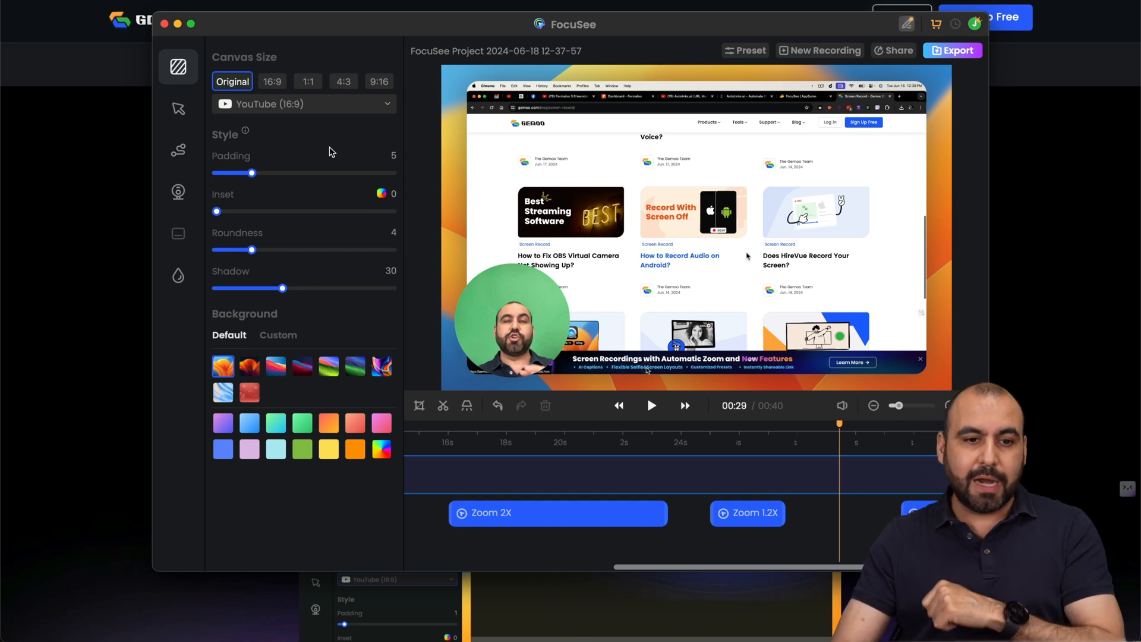
# Set padding 3, roundness 2, shadow 11, and a green-and-red wallpaper background.
pyautogui.moveTo(252, 172); pyautogui.dragTo(215, 172)
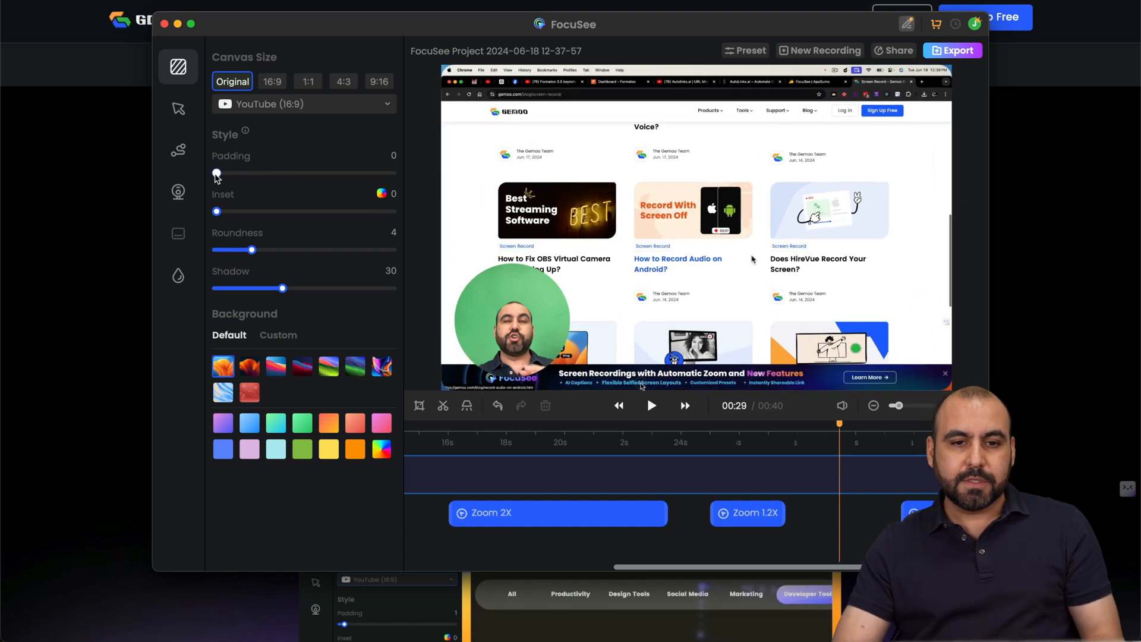
pyautogui.moveTo(217, 173); pyautogui.dragTo(235, 173)
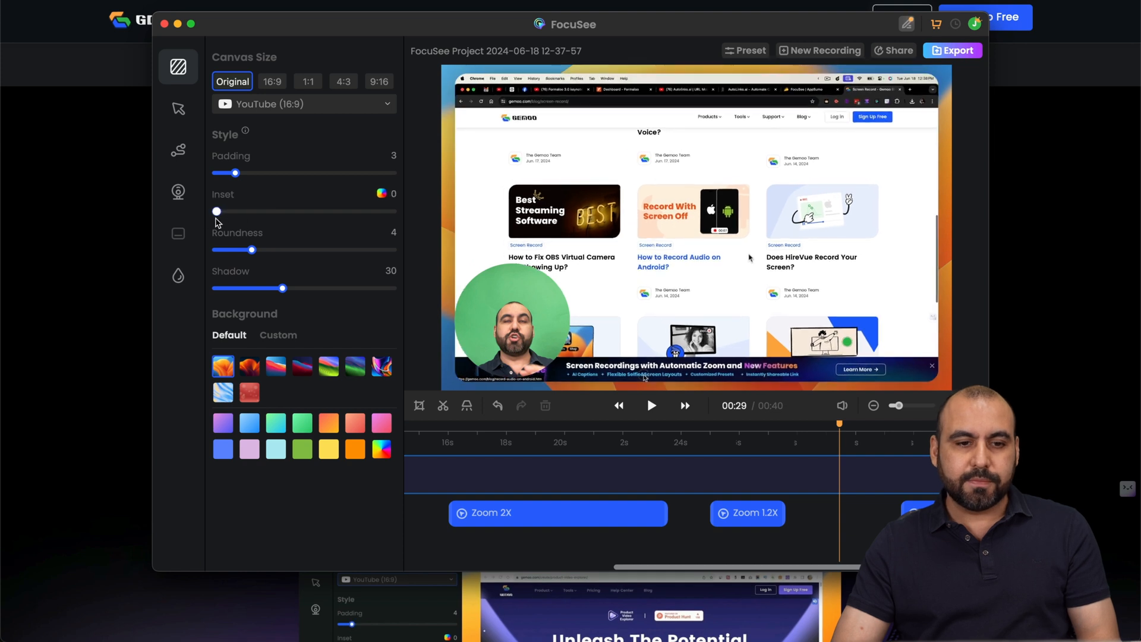
pyautogui.moveTo(253, 249); pyautogui.dragTo(219, 250)
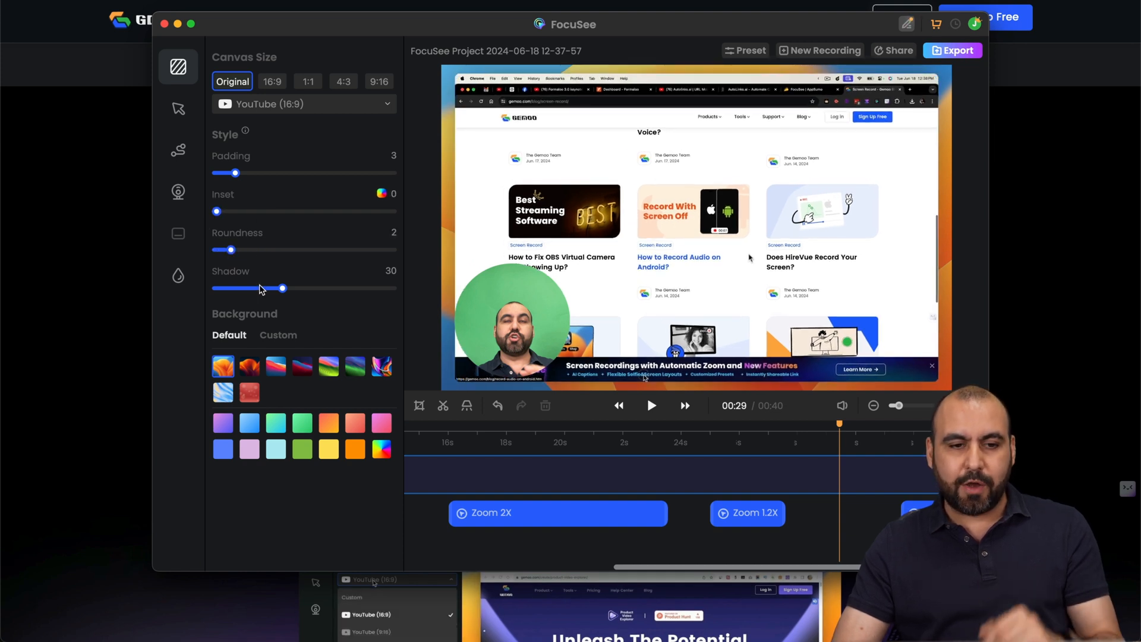
pyautogui.moveTo(282, 288); pyautogui.dragTo(343, 289)
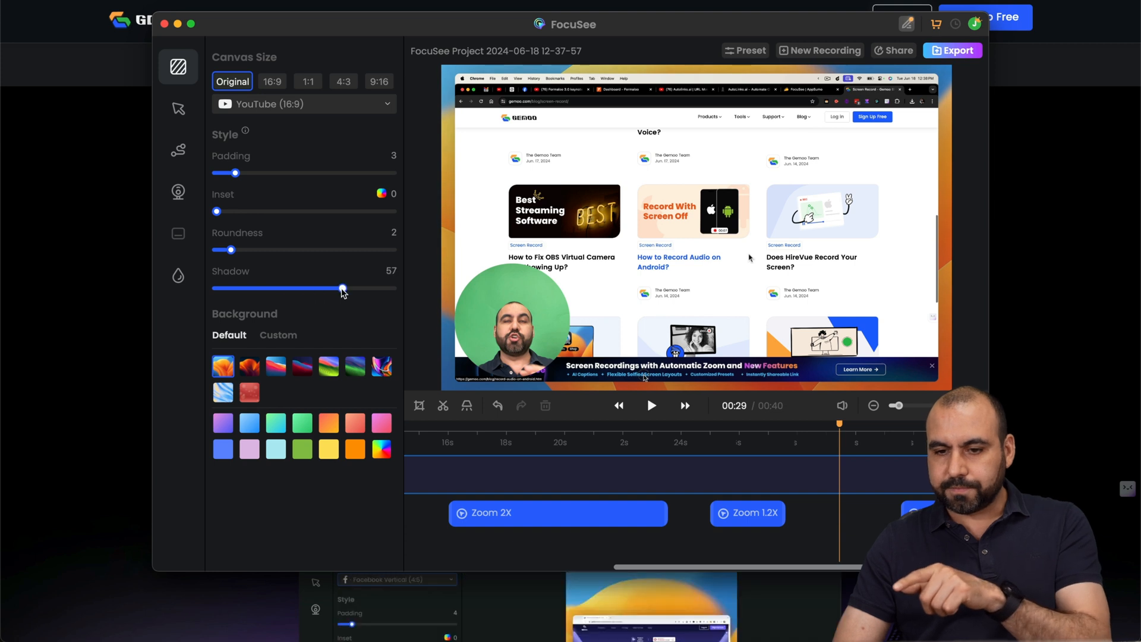
pyautogui.moveTo(343, 288); pyautogui.dragTo(373, 289)
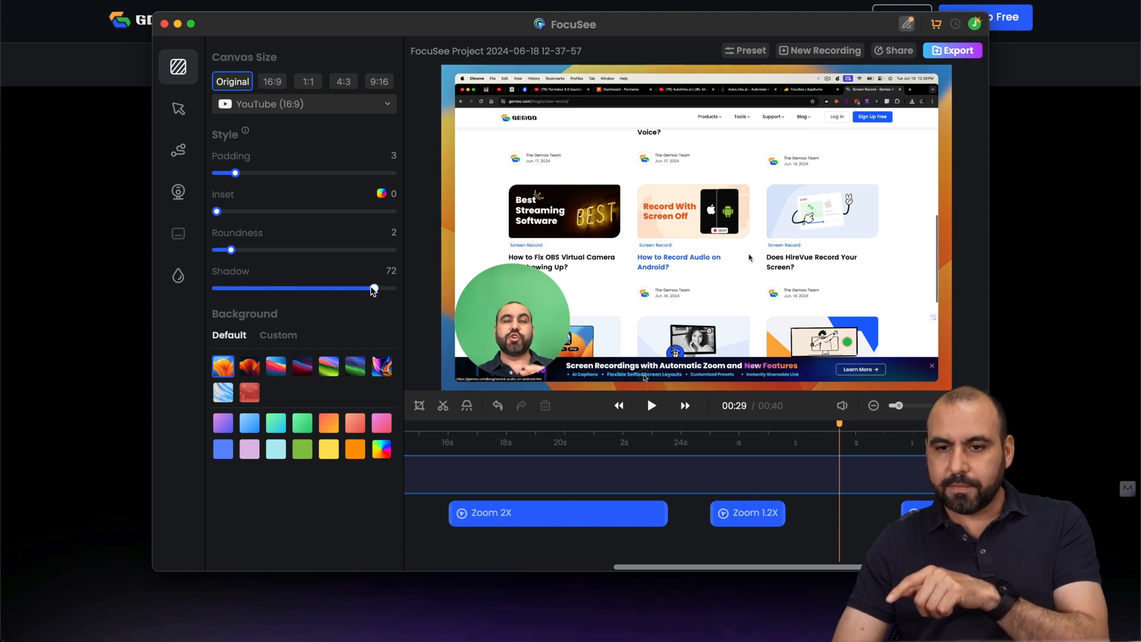
pyautogui.moveTo(374, 288); pyautogui.dragTo(249, 288)
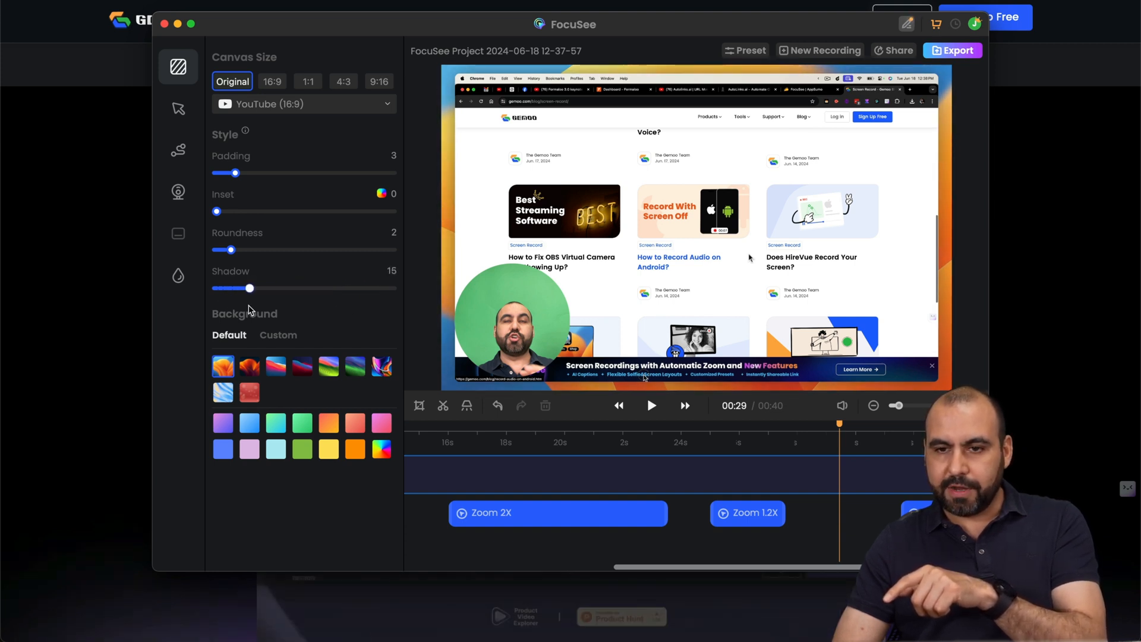
pyautogui.click(249, 366)
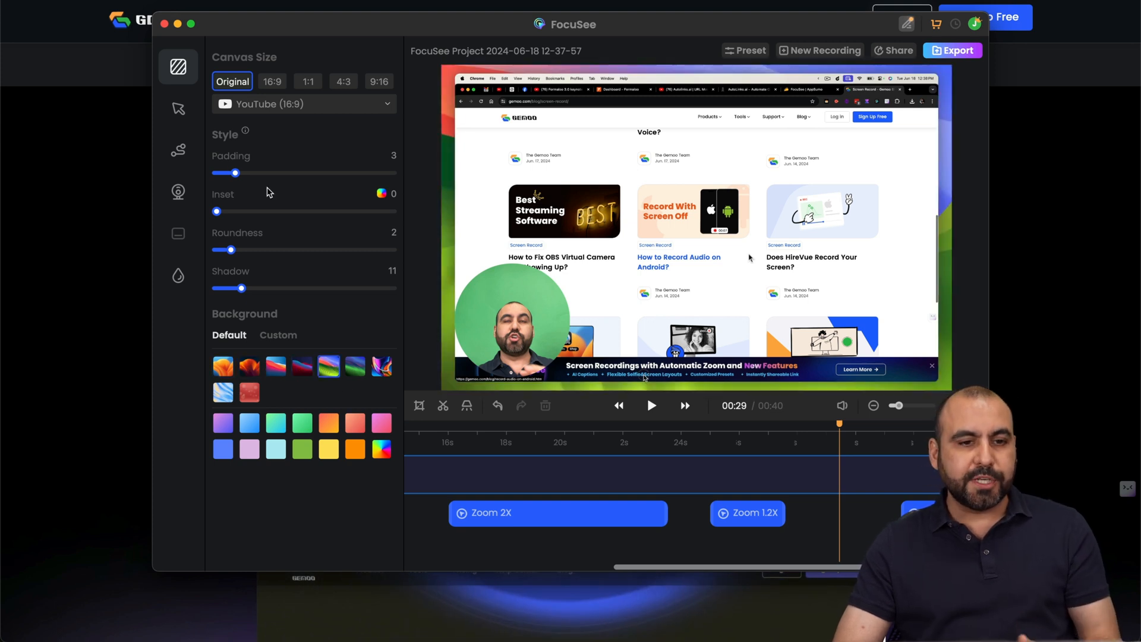
# View the cursor options, then show motion blur with zoom-in, moving and cursor at 50.
pyautogui.click(179, 108)
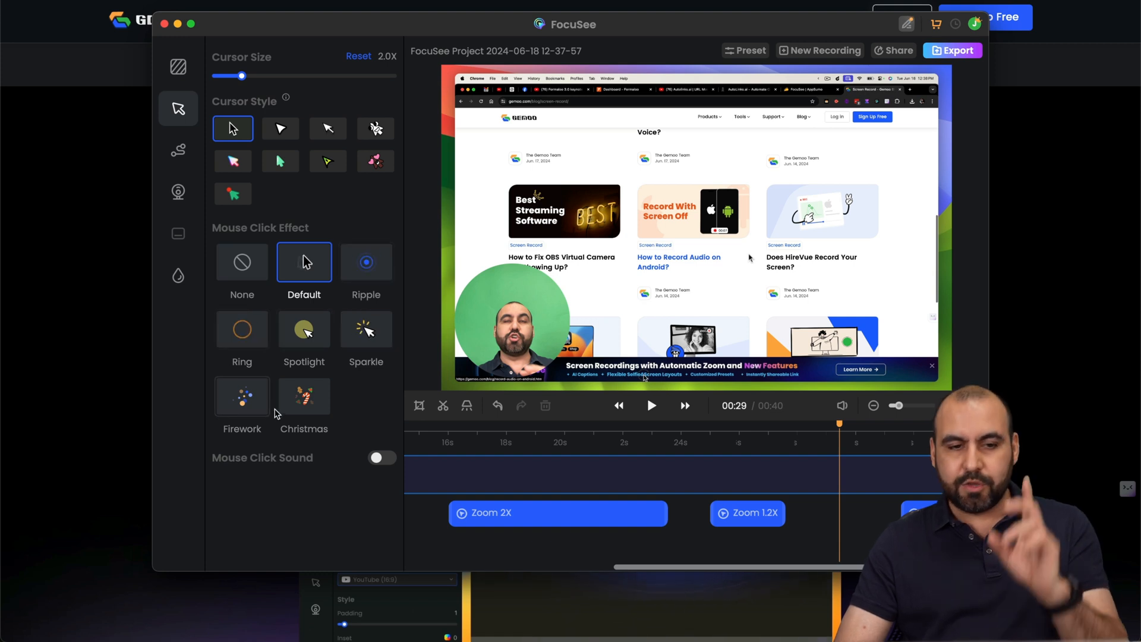
pyautogui.click(375, 161)
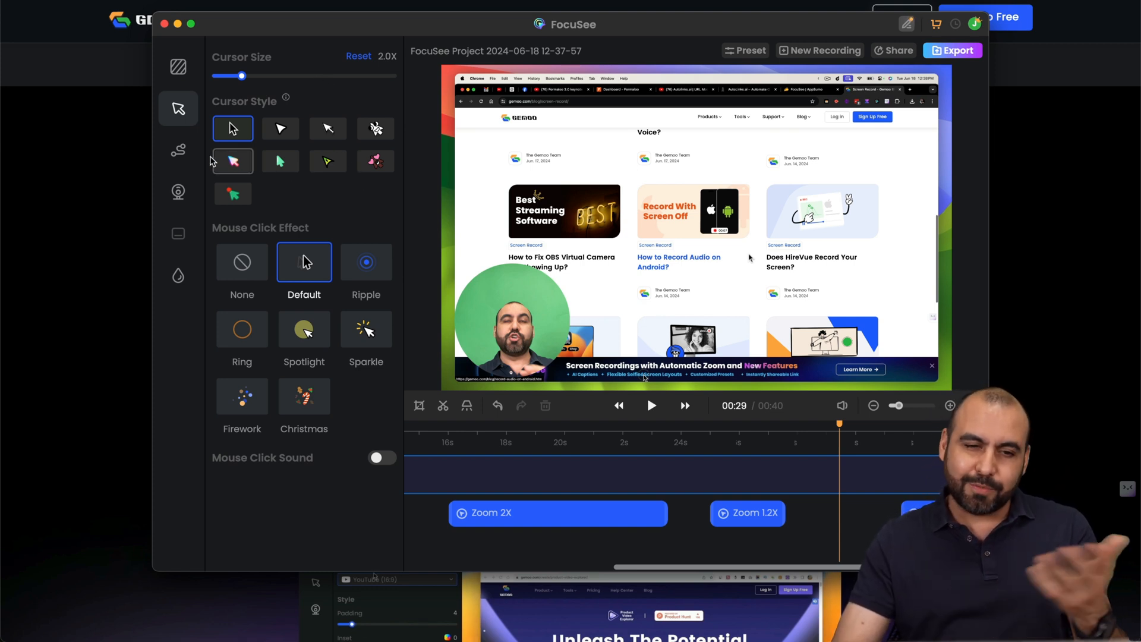
pyautogui.click(179, 150)
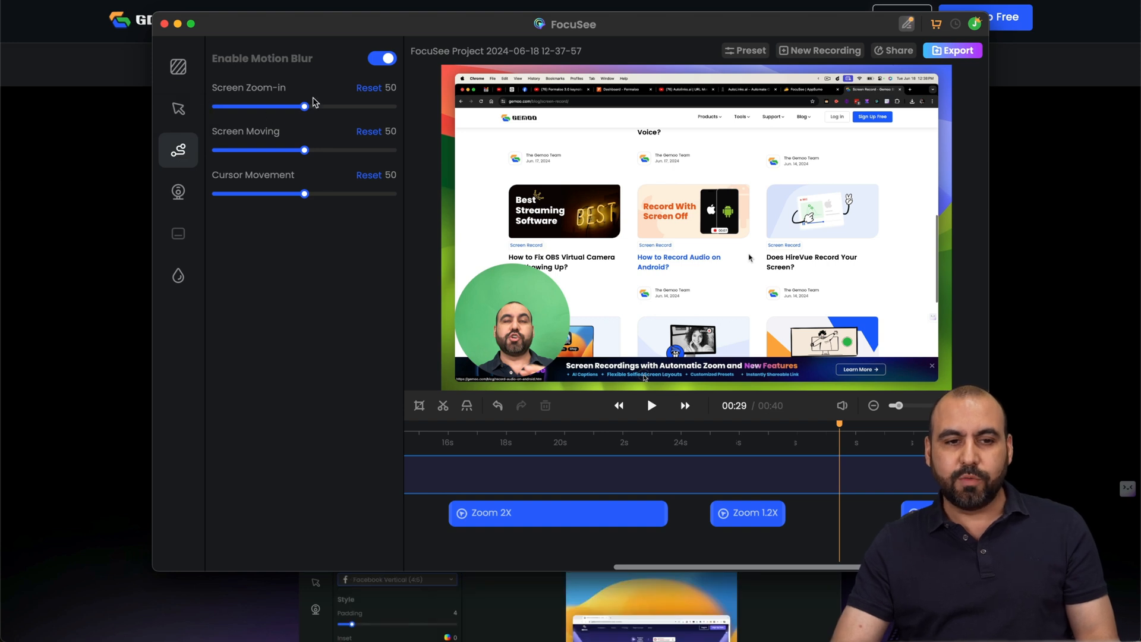
# Try several camera layouts, settling on the round bottom-left webcam bubble.
pyautogui.click(179, 191)
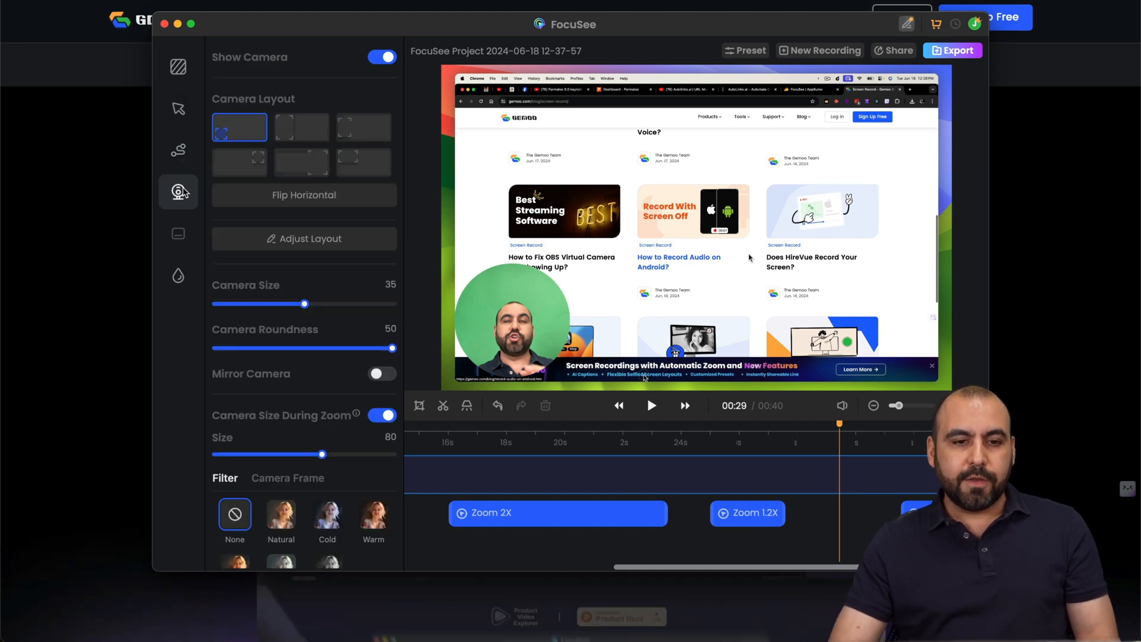
pyautogui.click(301, 126)
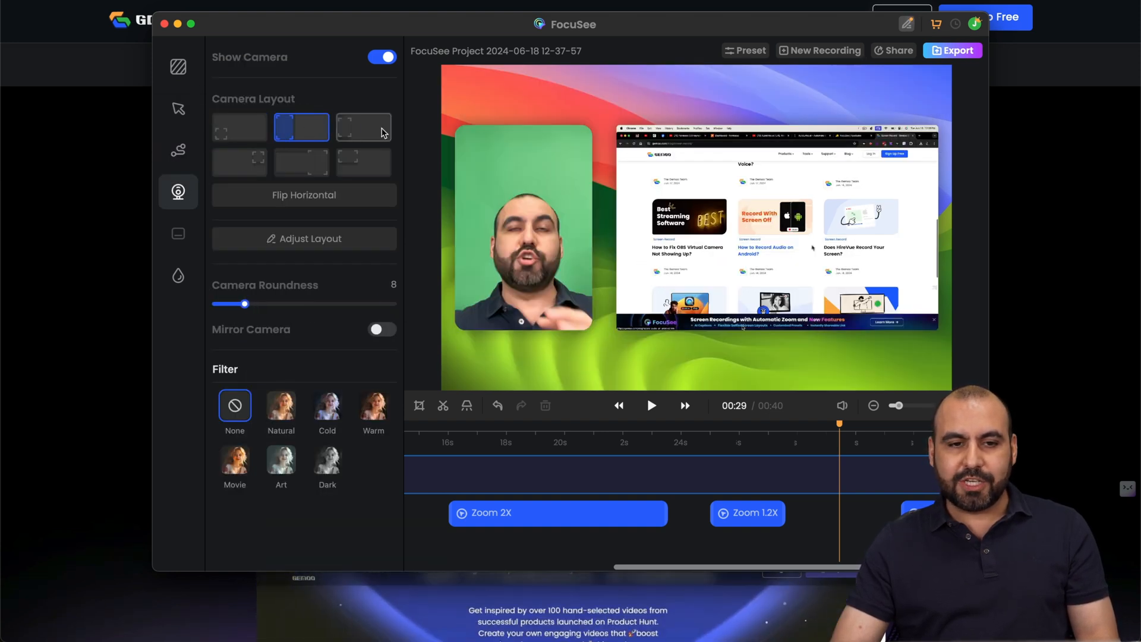
pyautogui.click(364, 128)
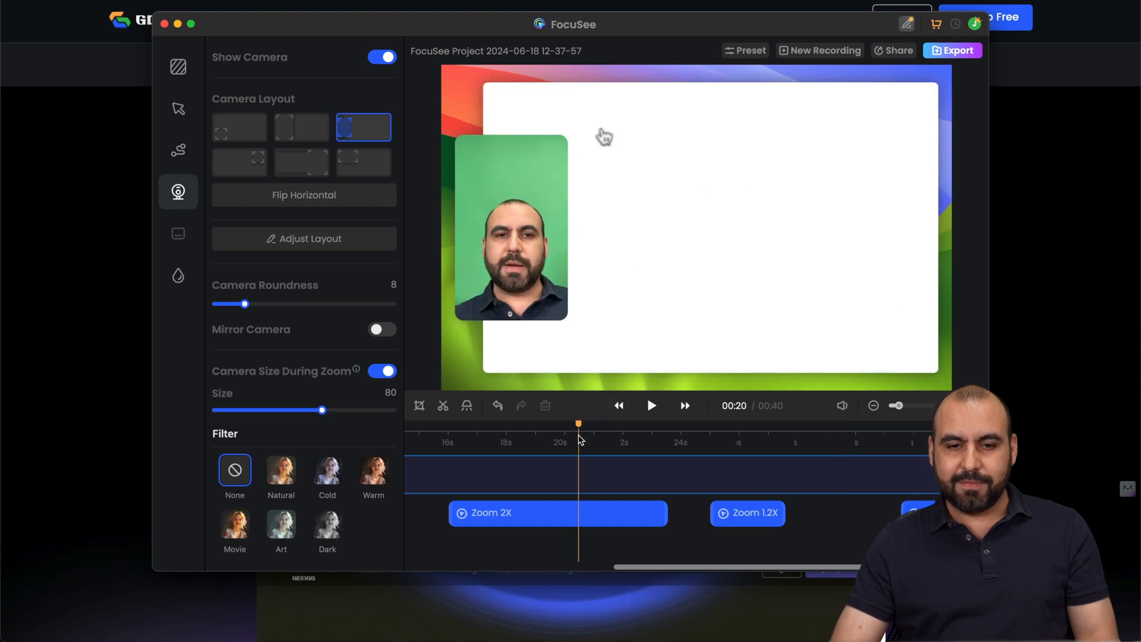
pyautogui.click(364, 163)
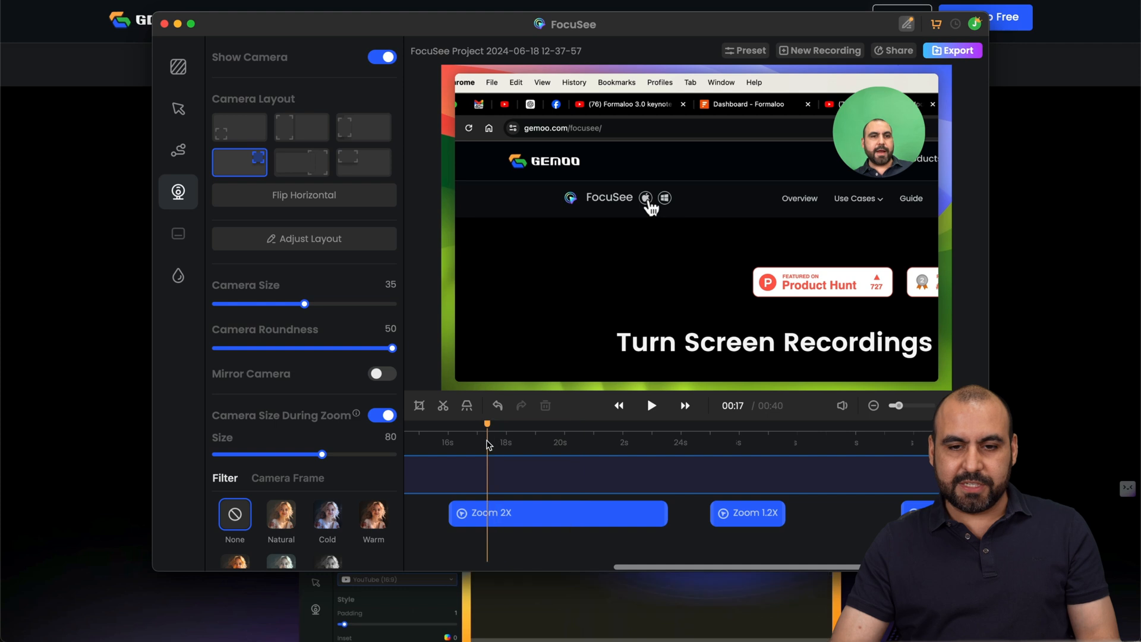
pyautogui.click(301, 127)
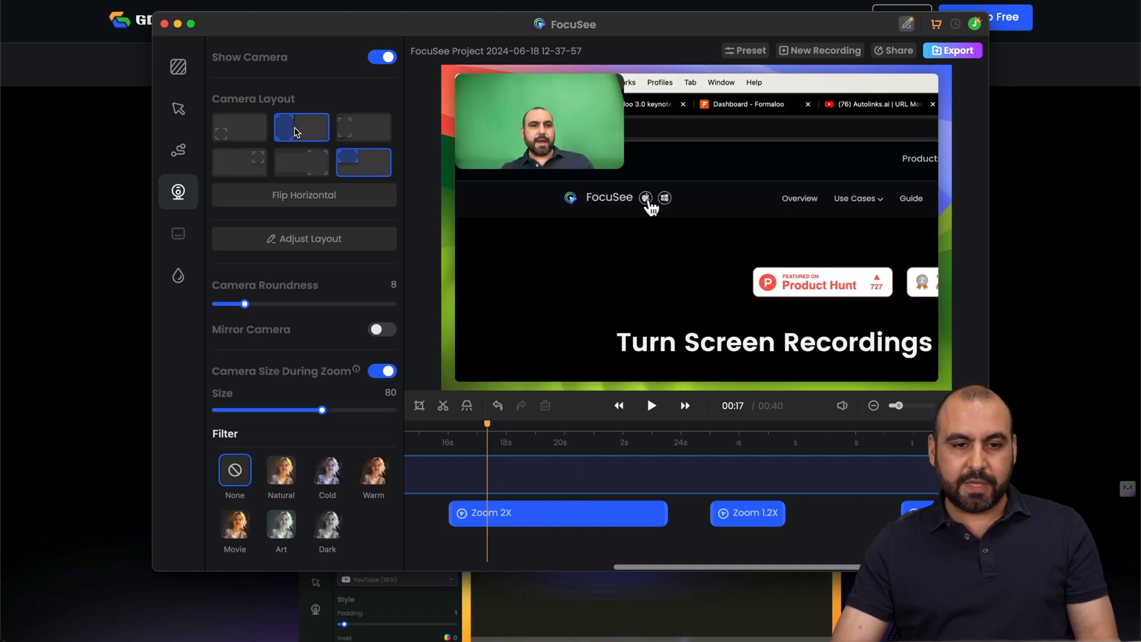
pyautogui.click(239, 126)
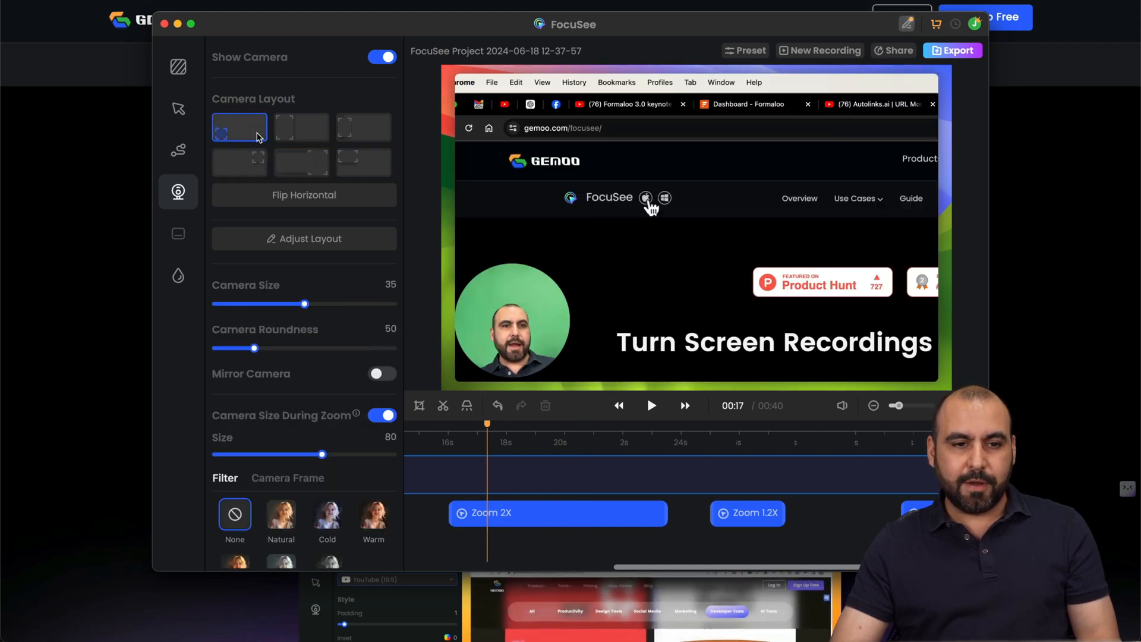
# Give the round webcam bubble a Gradient border from the Camera Frame options.
pyautogui.scroll(-3)
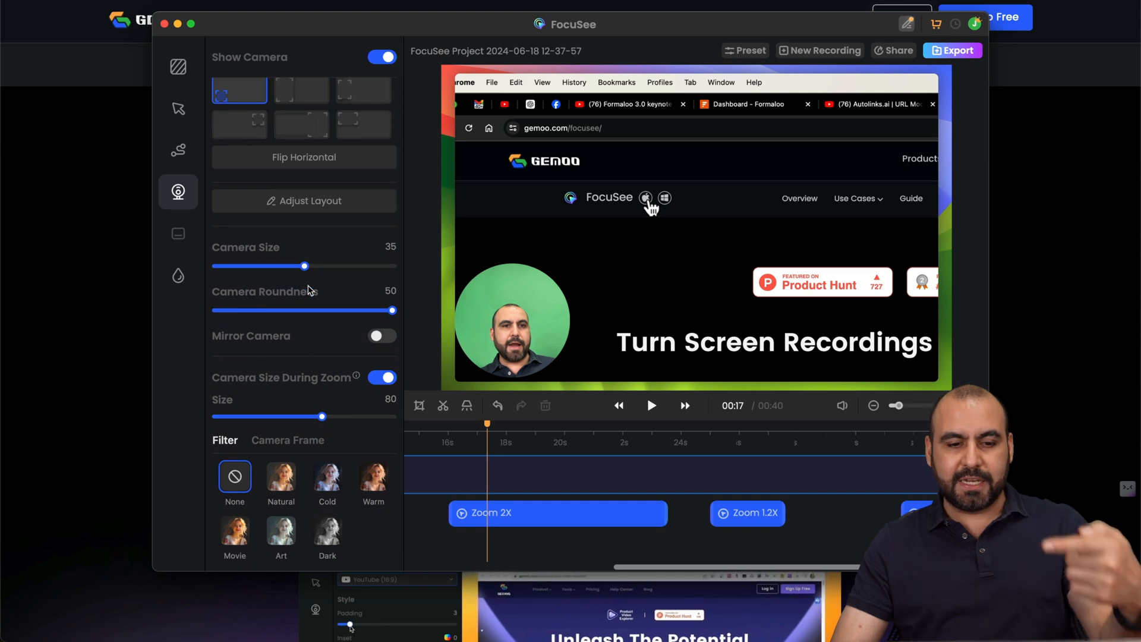
pyautogui.click(287, 440)
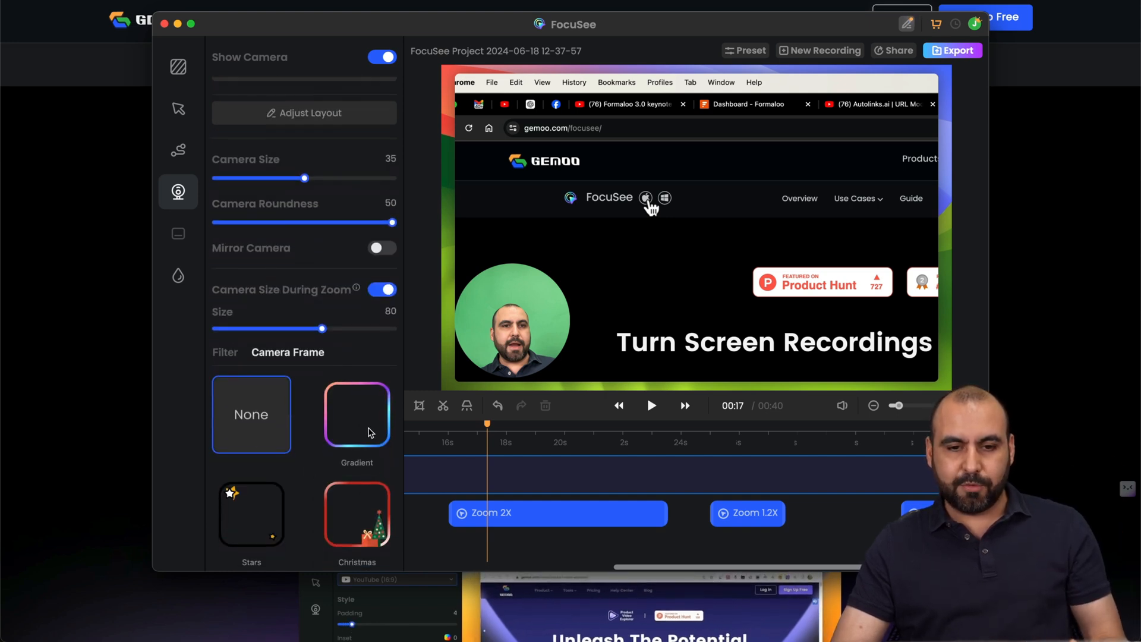
pyautogui.click(357, 414)
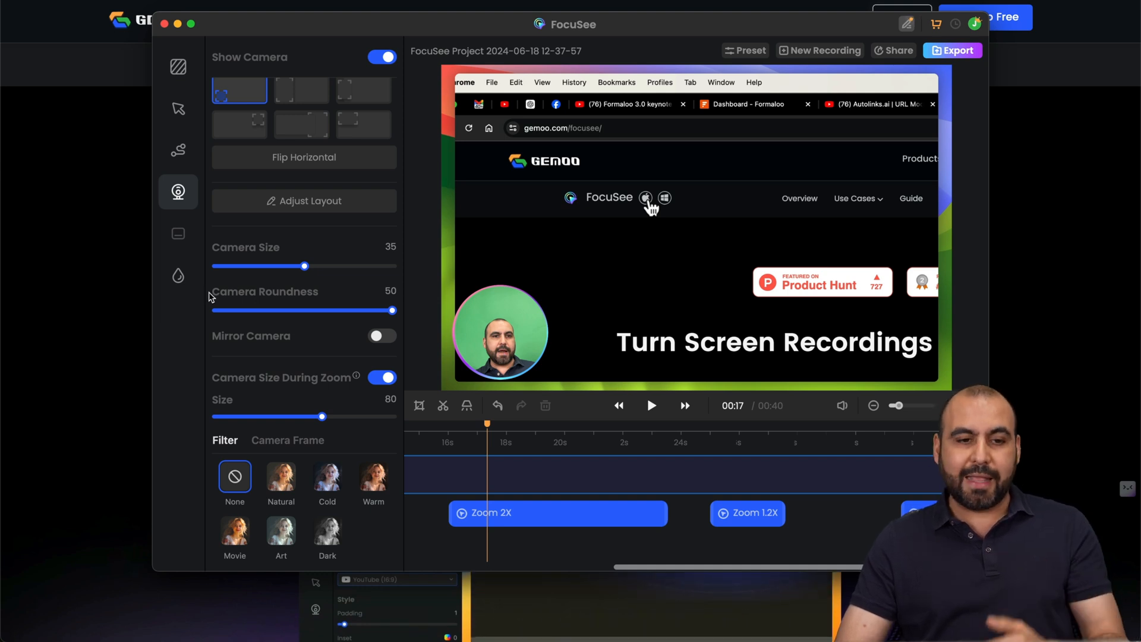
pyautogui.moveTo(178, 236)
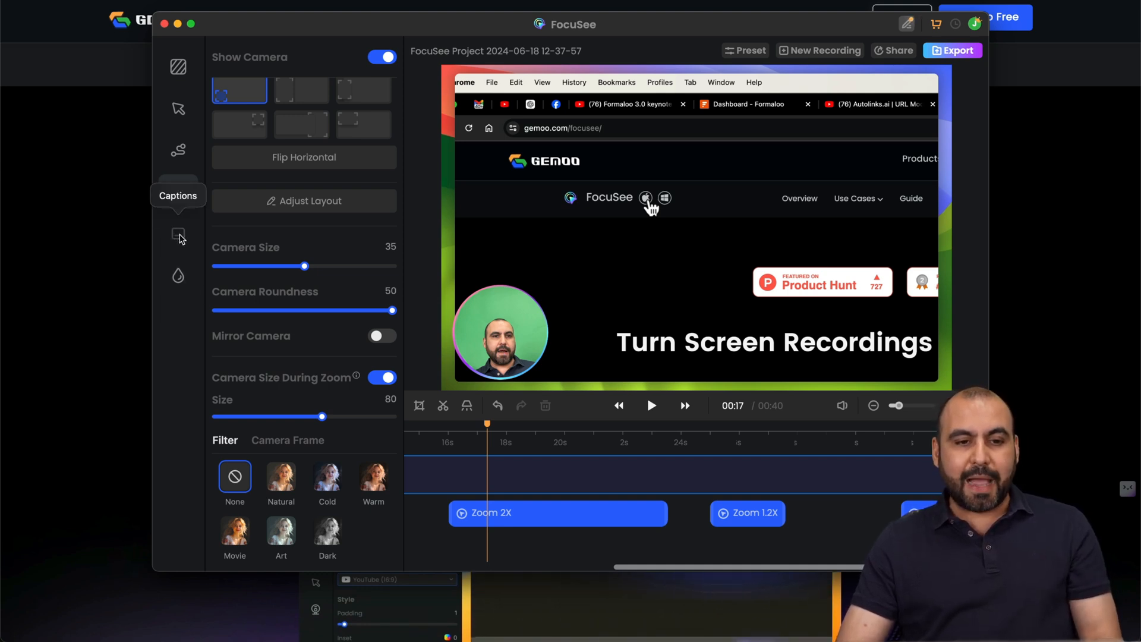
# Review the captions and watermark settings, then return to the Canvas panel.
pyautogui.click(178, 191)
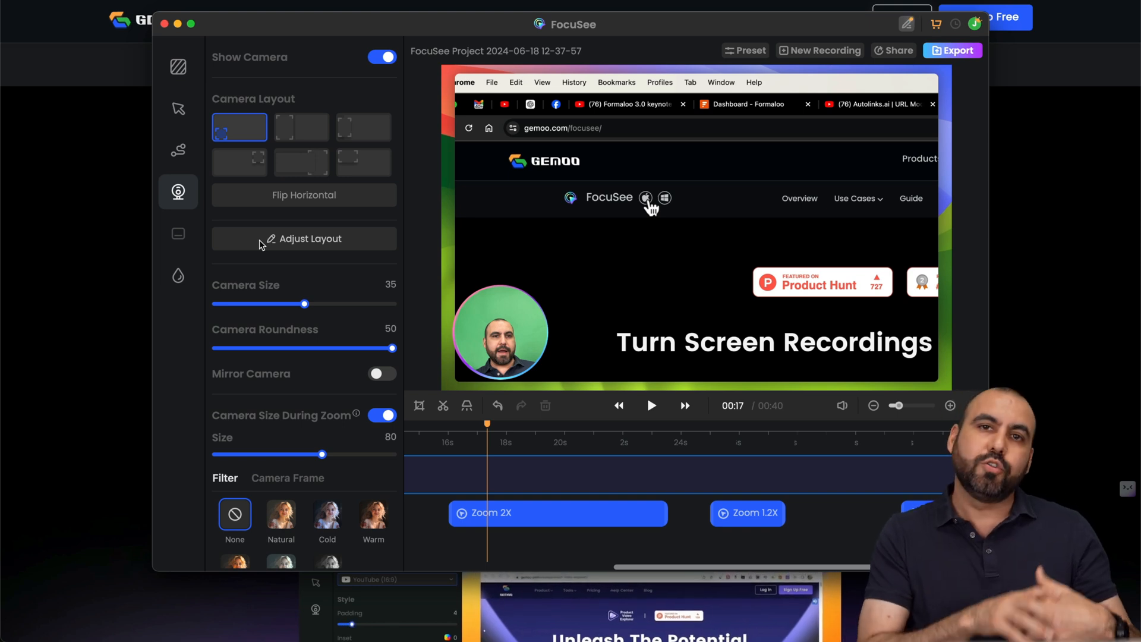
pyautogui.moveTo(178, 276)
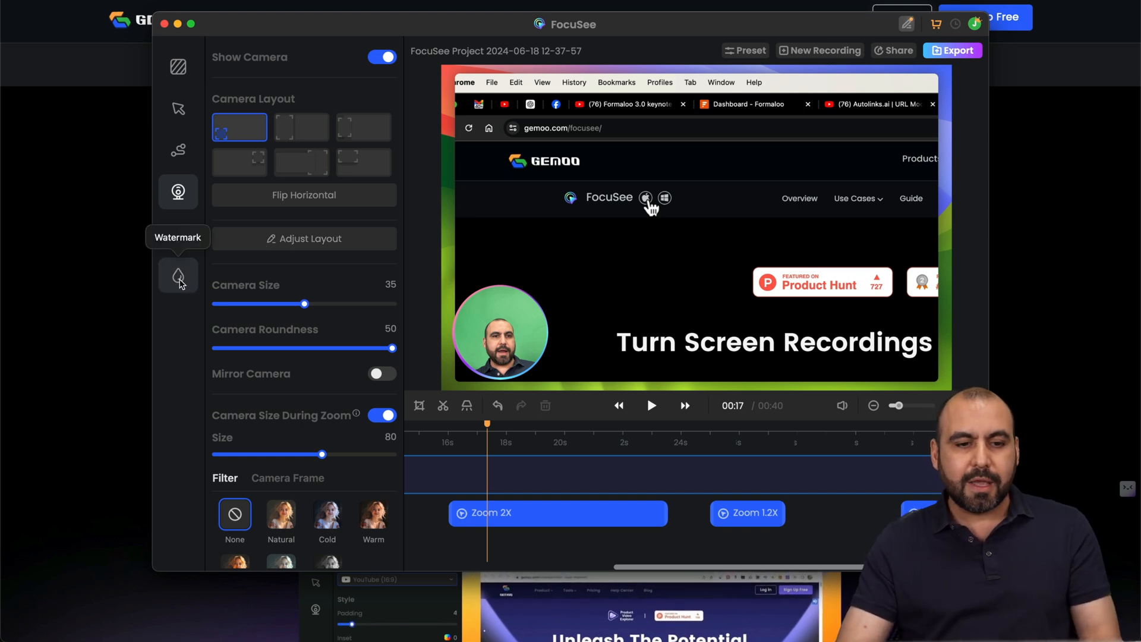
pyautogui.click(178, 275)
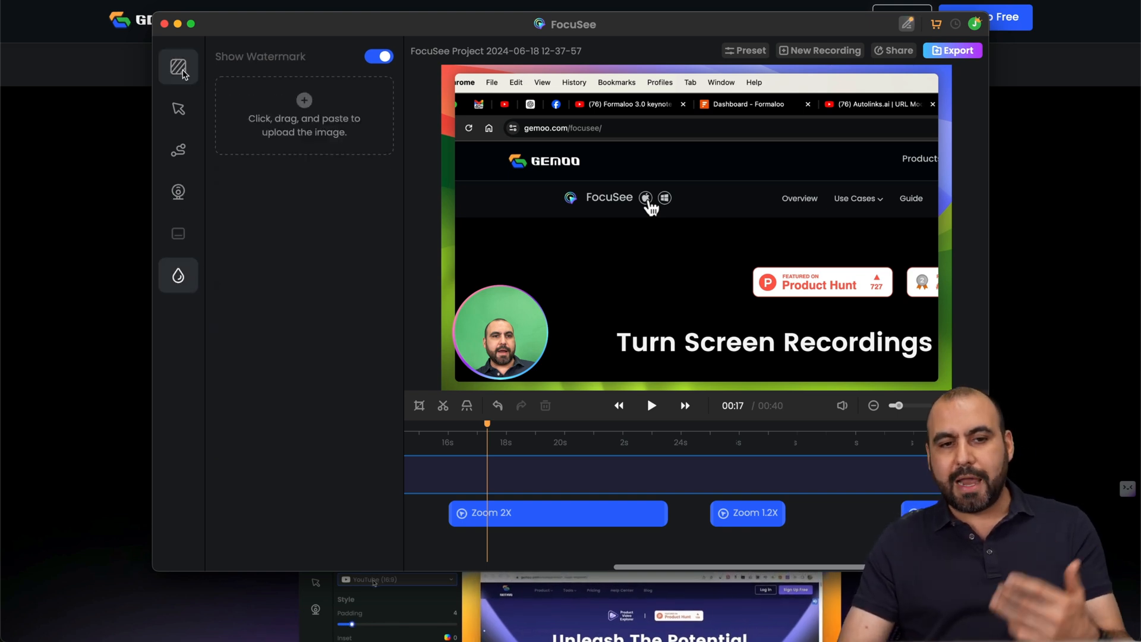
pyautogui.click(178, 65)
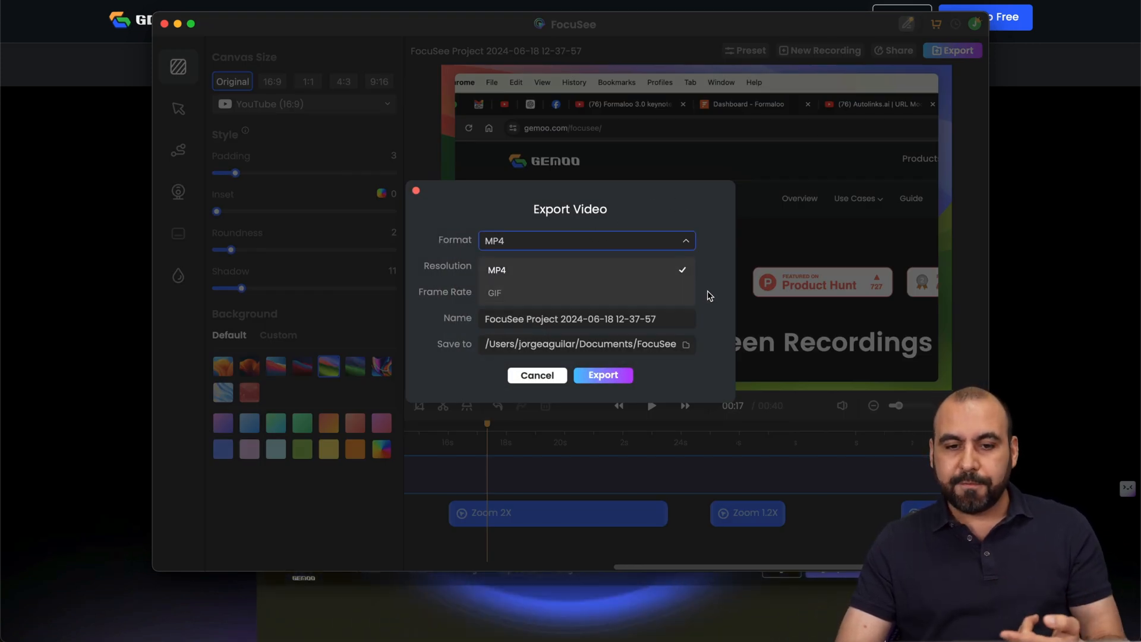
# Export the video at 4K resolution with the 30fps frame rate.
pyautogui.click(585, 266)
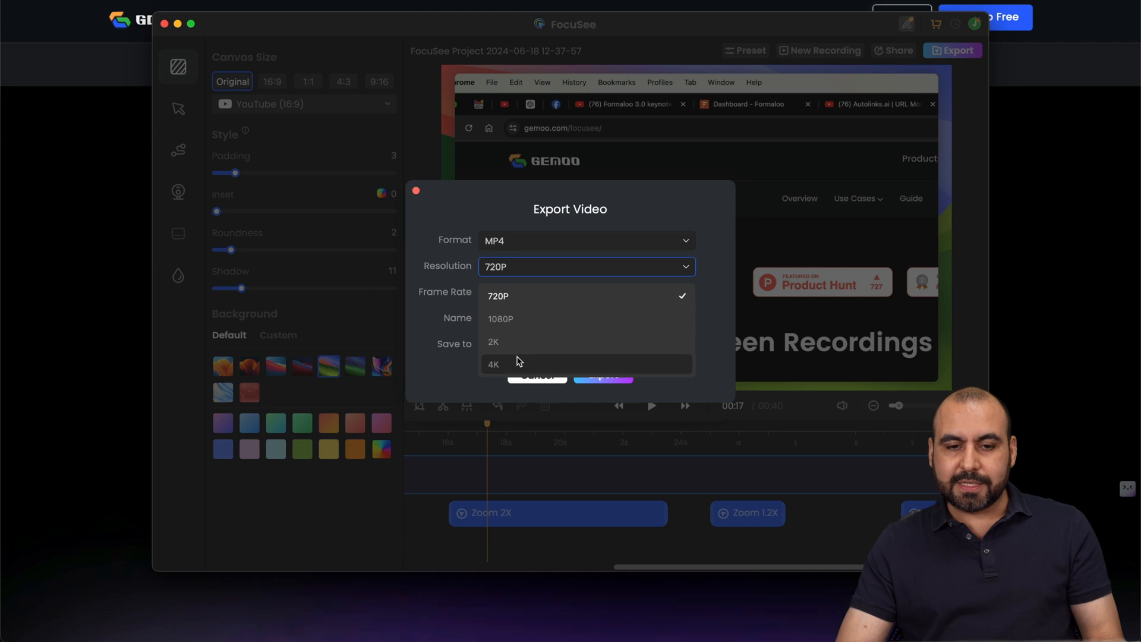
pyautogui.click(494, 364)
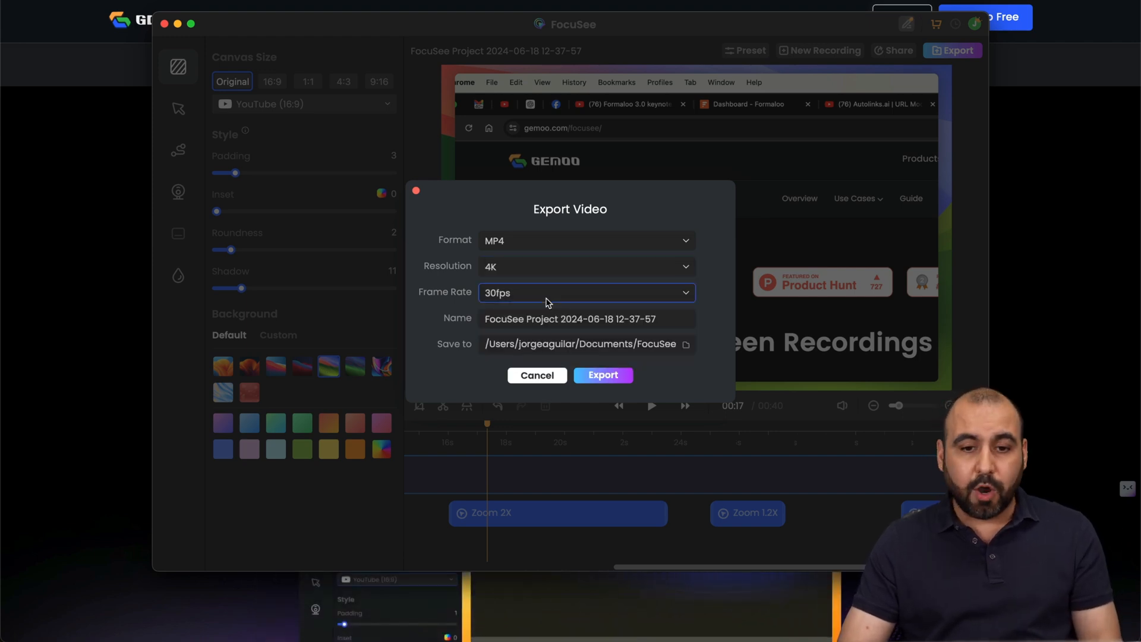
pyautogui.click(587, 293)
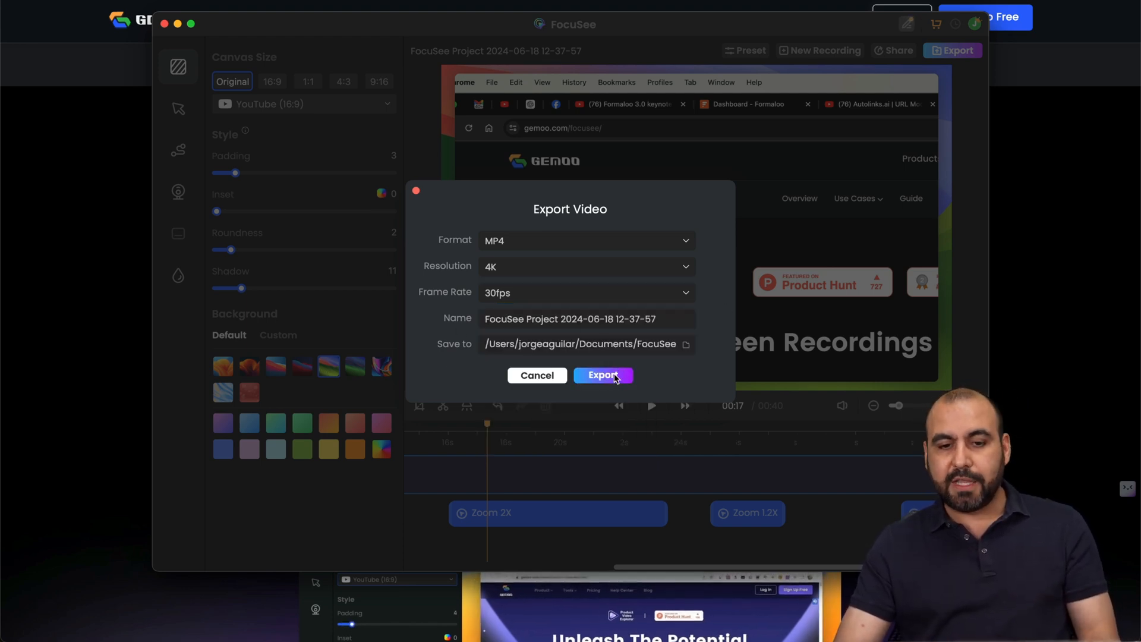
pyautogui.click(587, 292)
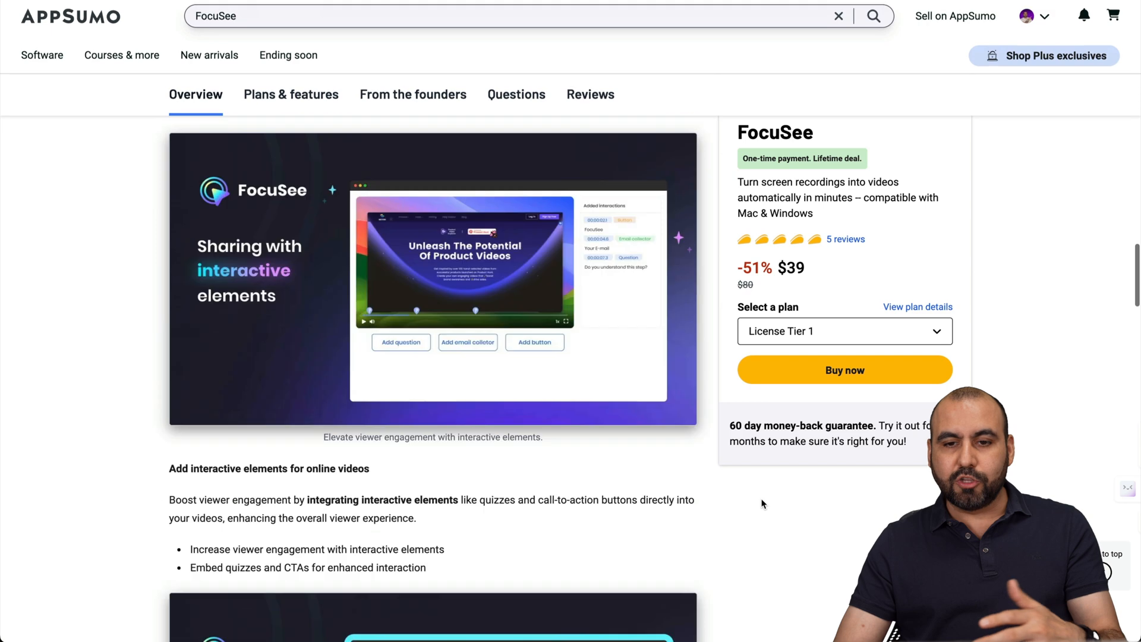
# Scroll the AppSumo FocuSee page down to License Tiers 1–3 at $39, $99 and $199.
pyautogui.scroll(-3)
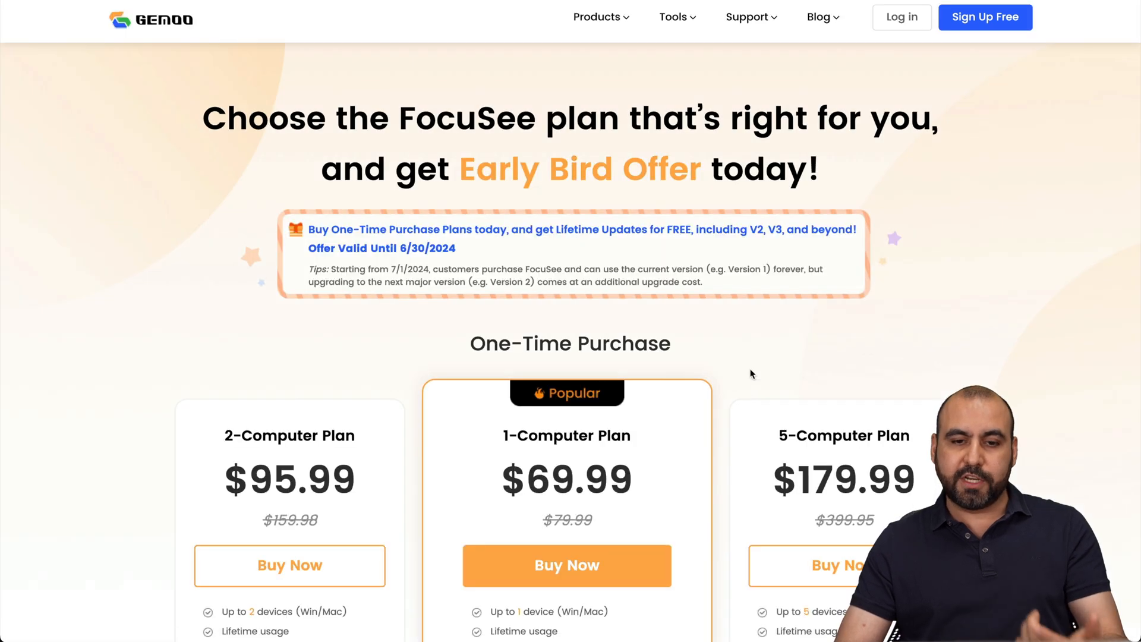
pyautogui.scroll(-3)
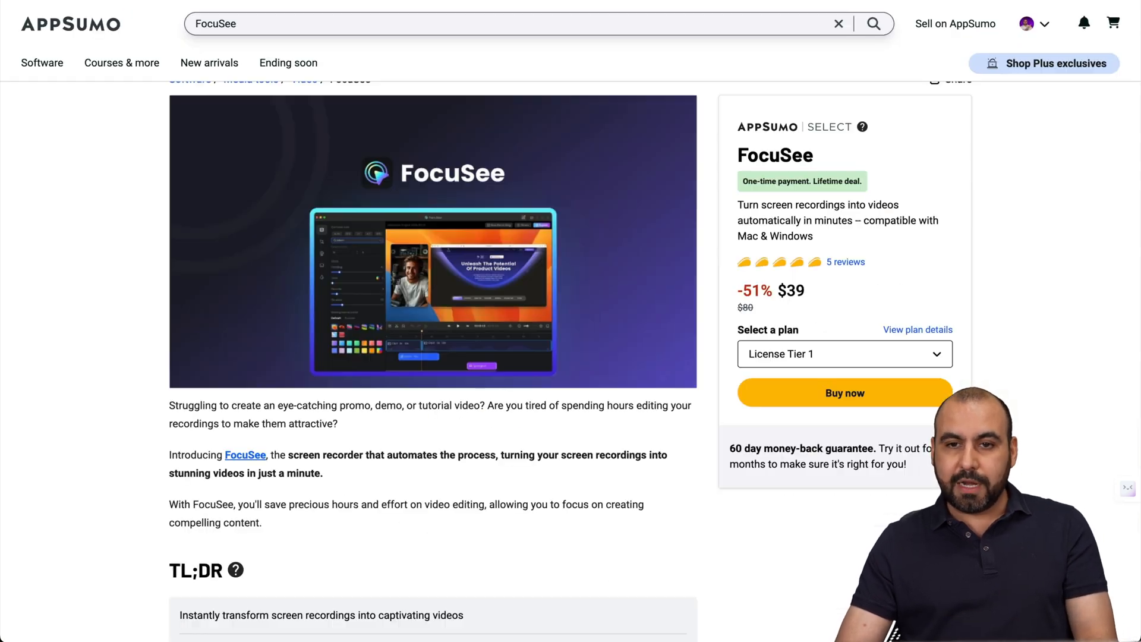
pyautogui.scroll(-3)
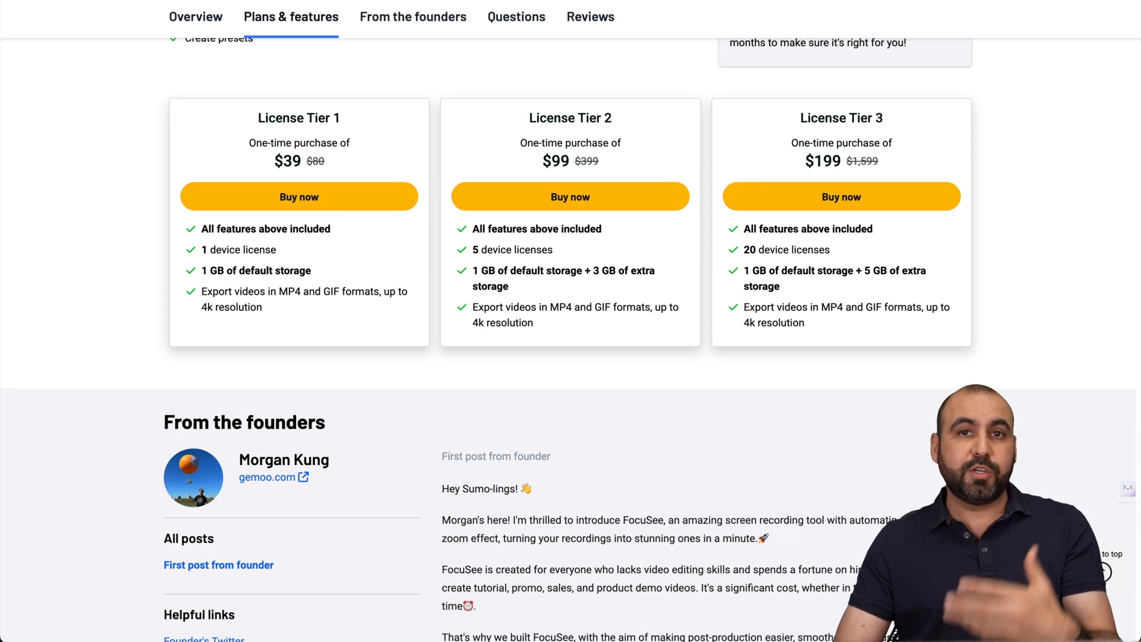
pyautogui.moveTo(838, 10)
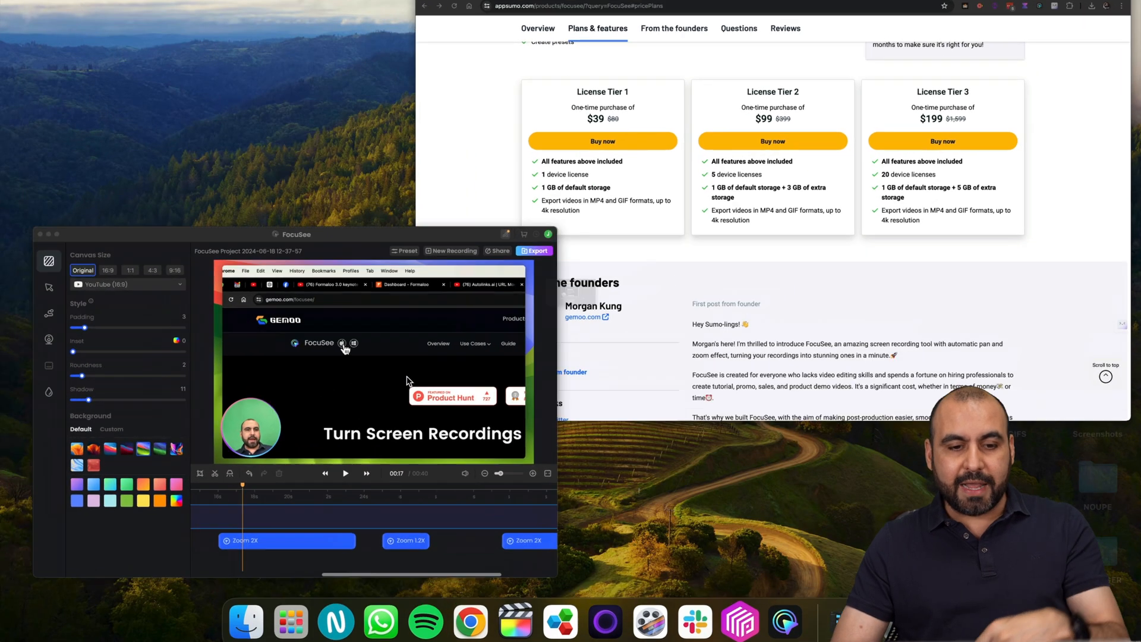
# Bring the FocuSee editor to the front to follow the export progress.
pyautogui.click(534, 251)
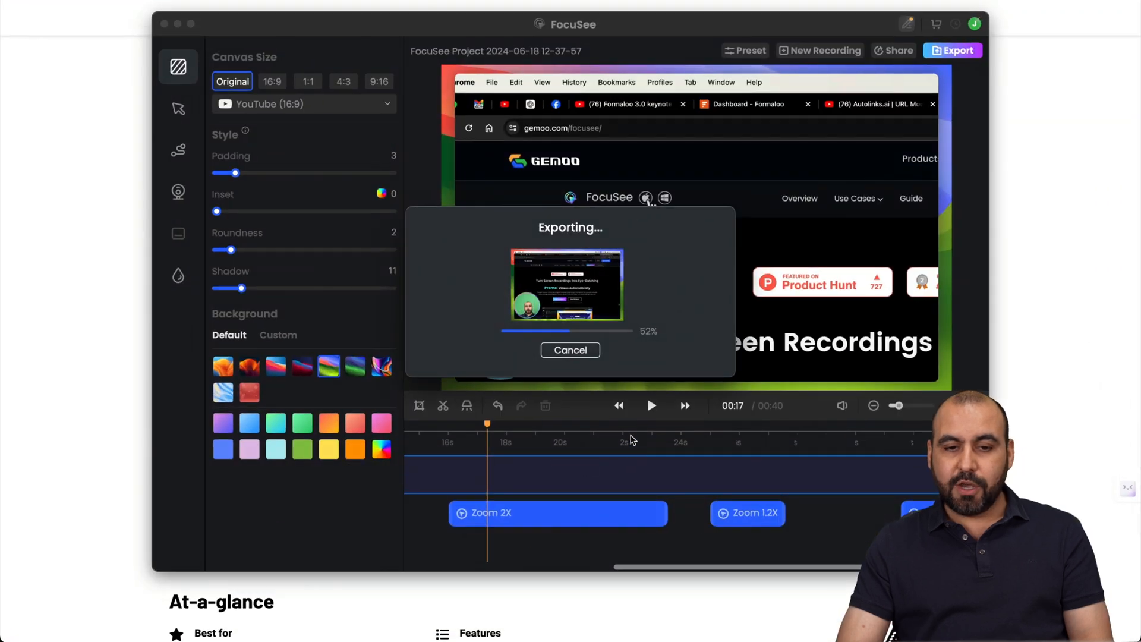
pyautogui.moveTo(664, 358)
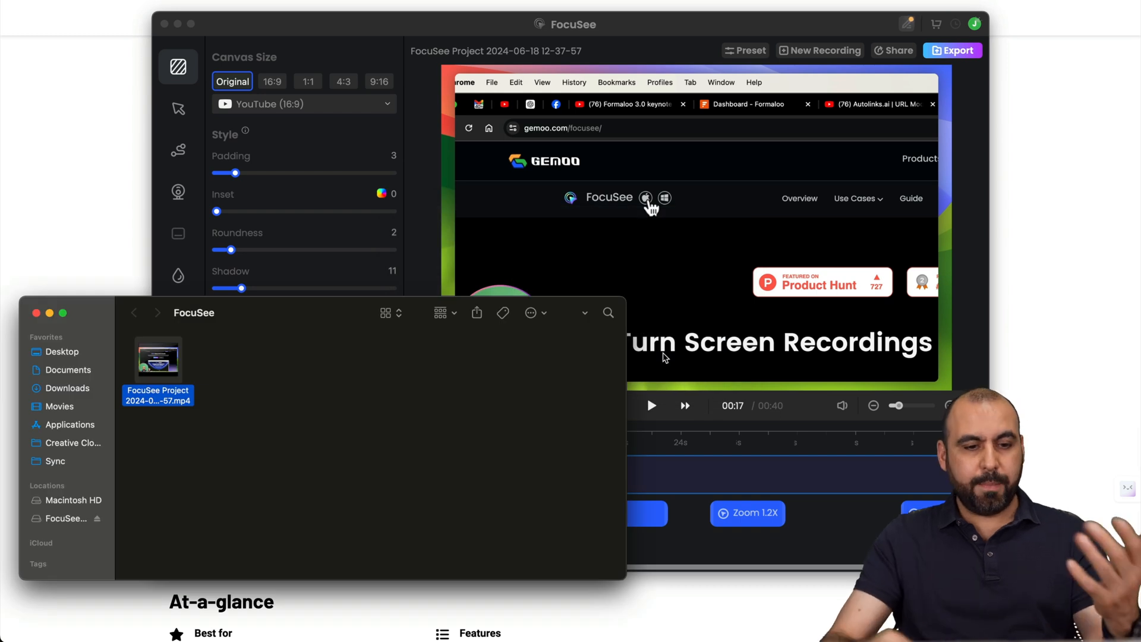
# Play the exported MP4 in QuickTime Player and skip to its end at 00:40.
pyautogui.rightClick(158, 359)
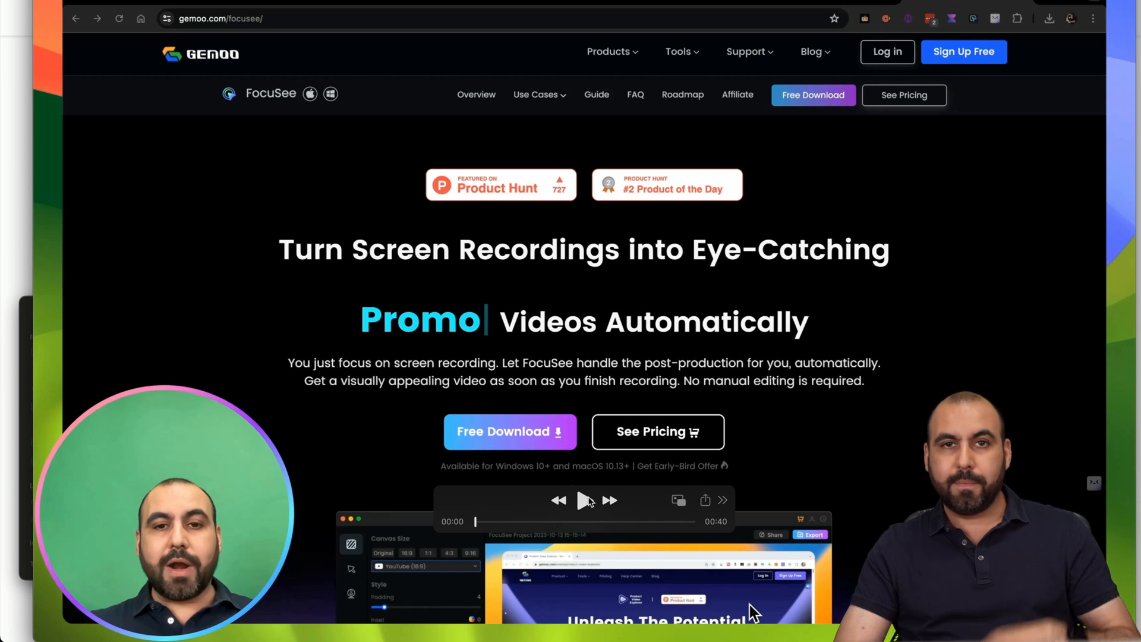
pyautogui.click(585, 500)
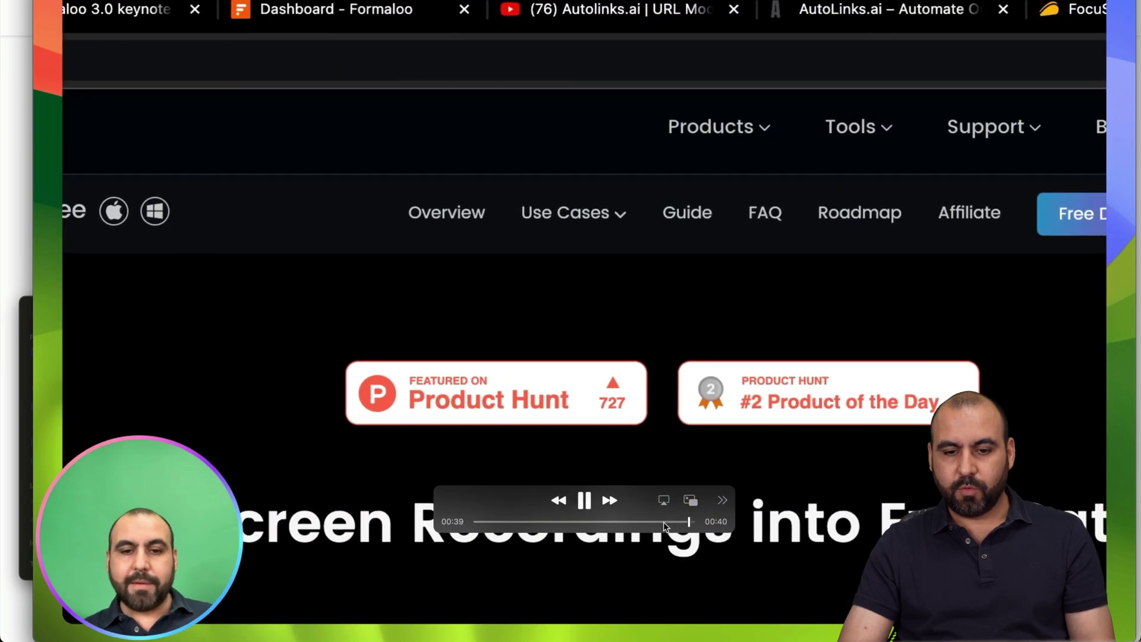
pyautogui.click(584, 500)
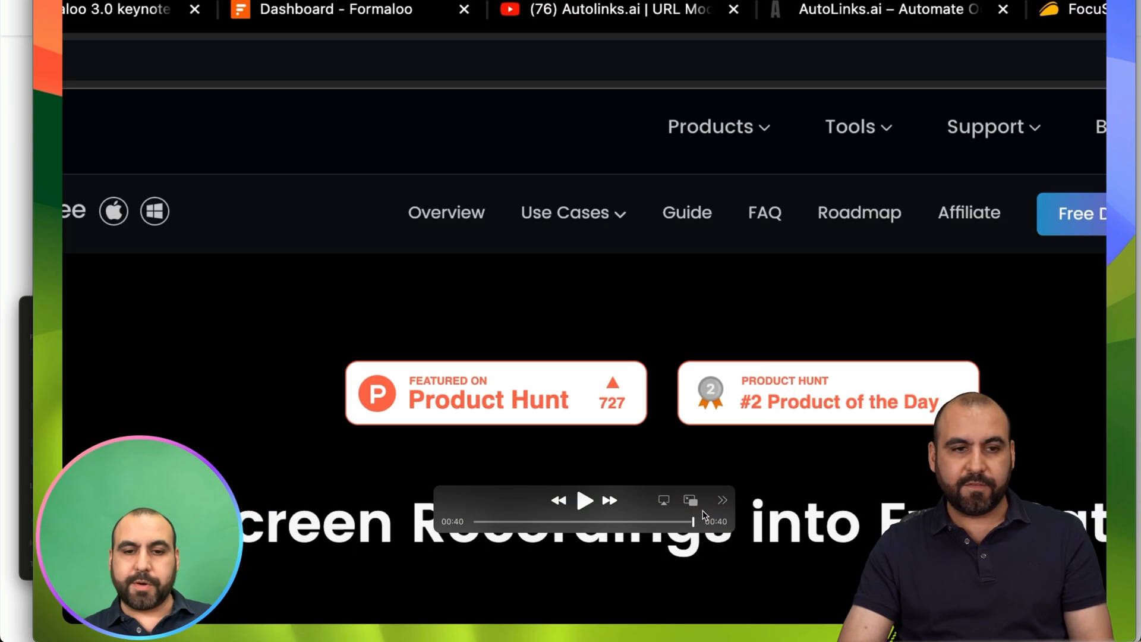